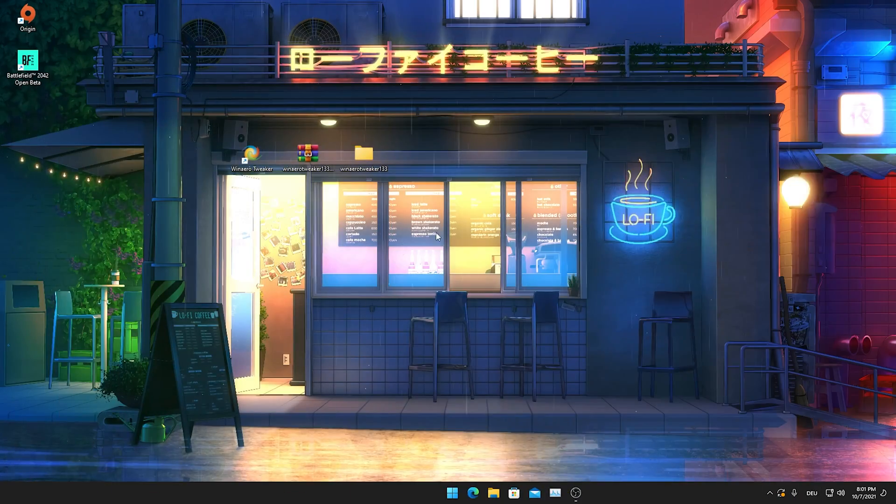
{"action": "mouse_move", "coordinate": [308, 202]}
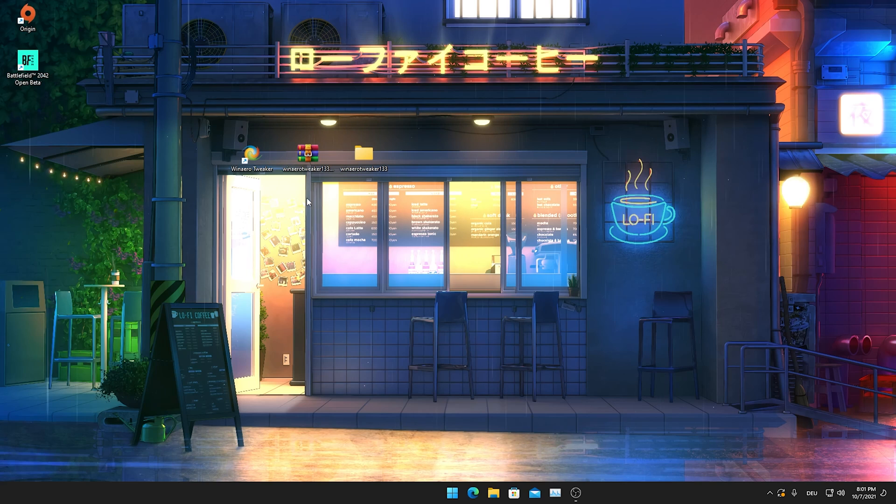
Launch Winaero Tweaker from its desktop shortcut after checking the installer folder.
{"action": "left_click", "coordinate": [308, 153]}
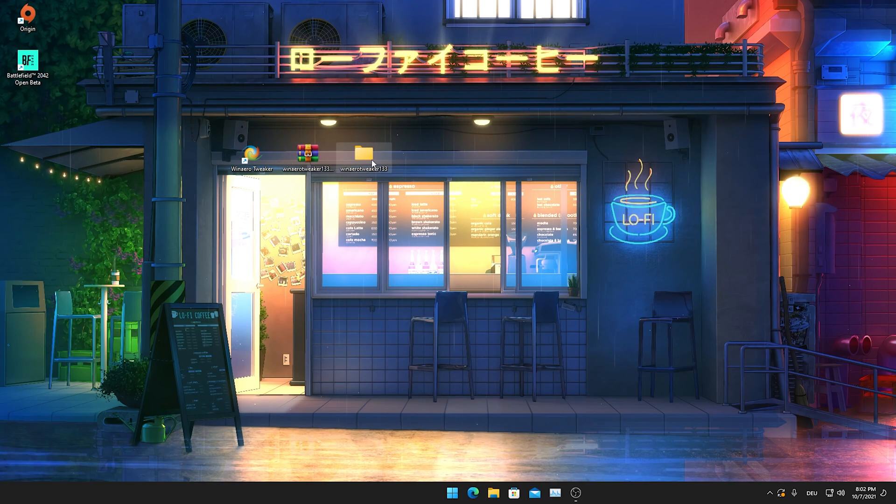
{"action": "double_click", "coordinate": [366, 153]}
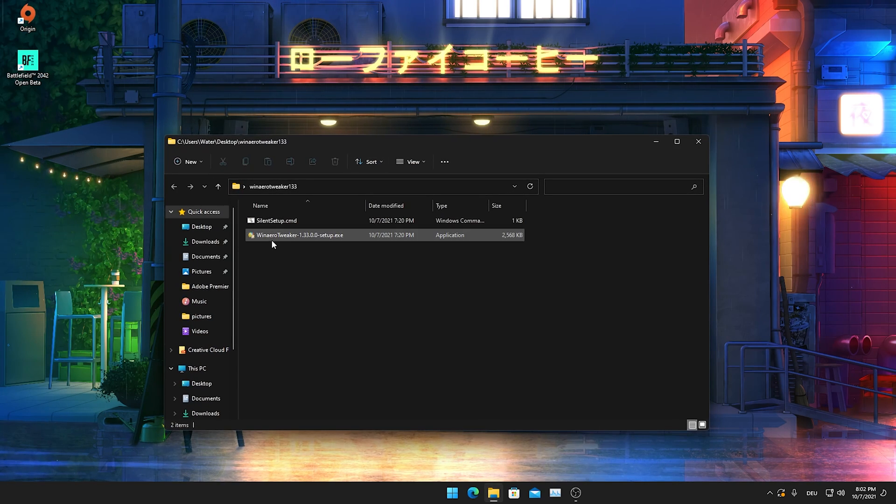
{"action": "left_click", "coordinate": [299, 235]}
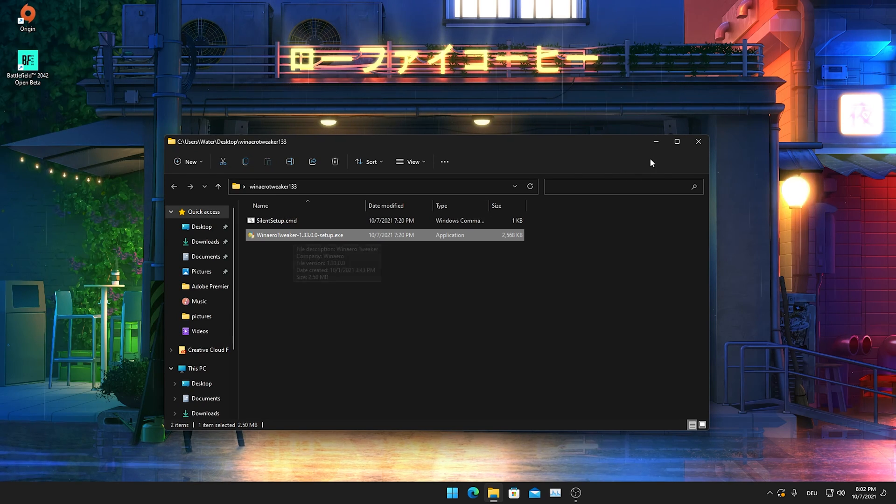
{"action": "left_click", "coordinate": [698, 141]}
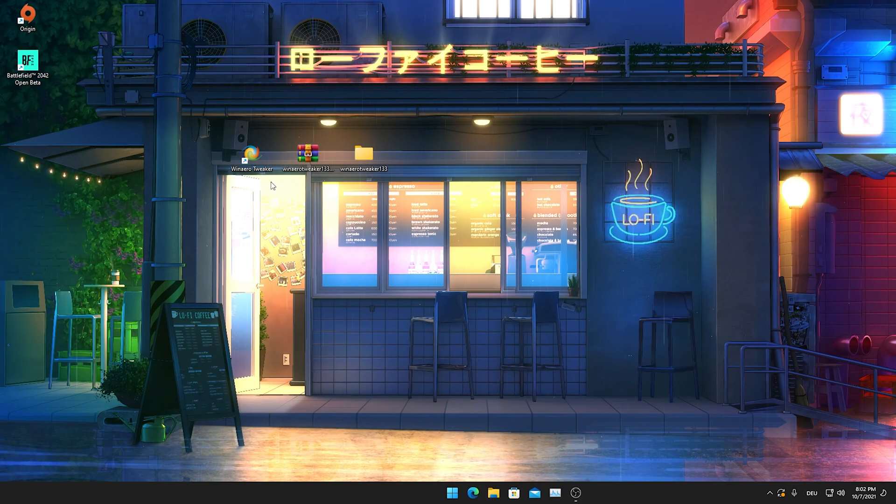
{"action": "left_click", "coordinate": [254, 155]}
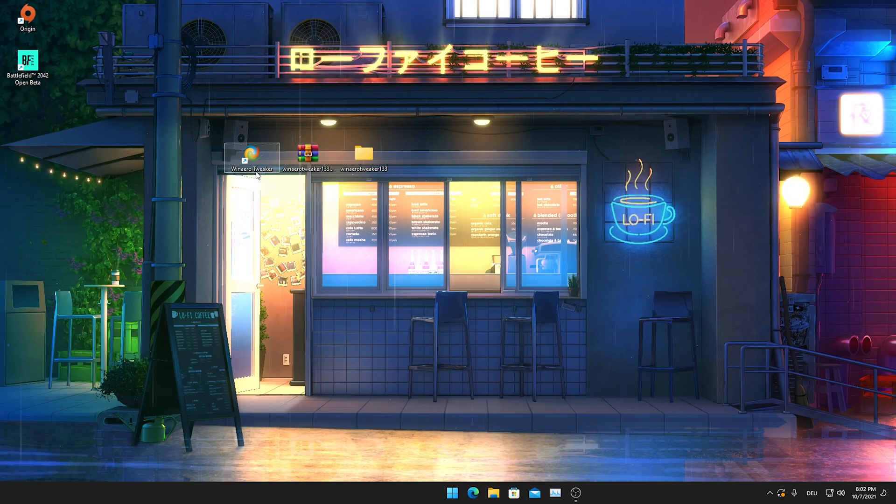
{"action": "double_click", "coordinate": [253, 154]}
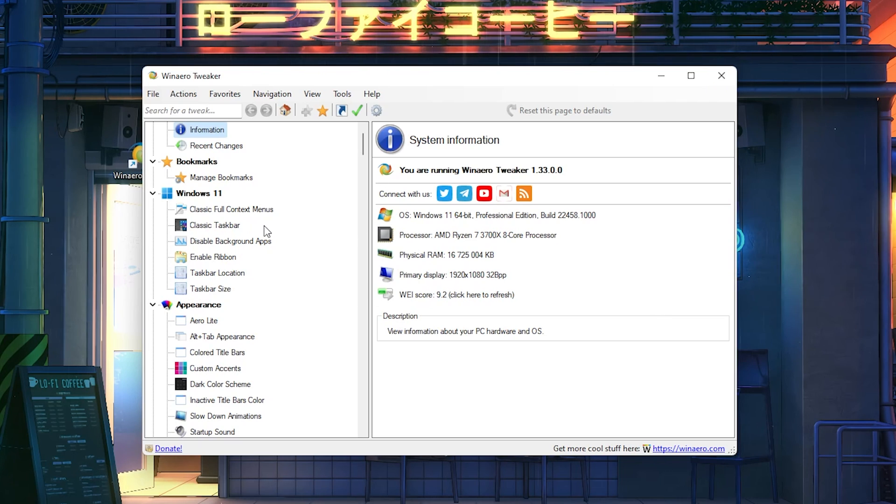
{"action": "mouse_move", "coordinate": [203, 251]}
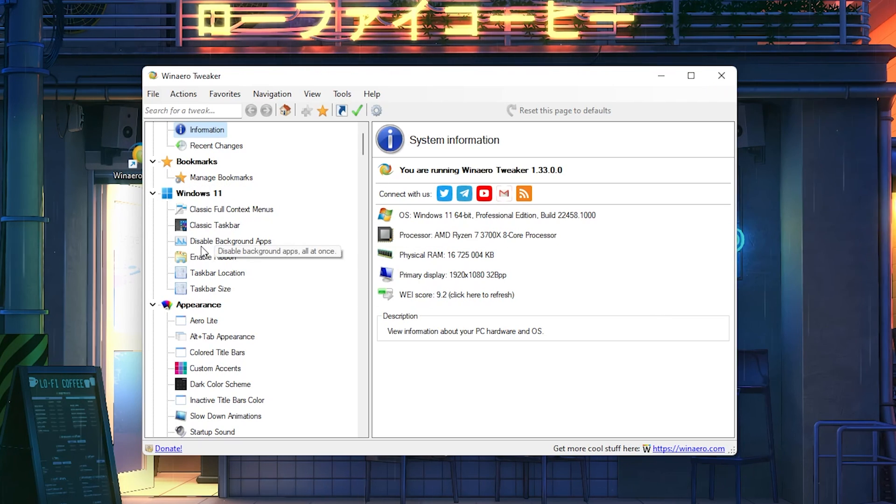
Keep 'Disable background apps, all at once' turned on under Disable Background Apps.
{"action": "left_click", "coordinate": [230, 241]}
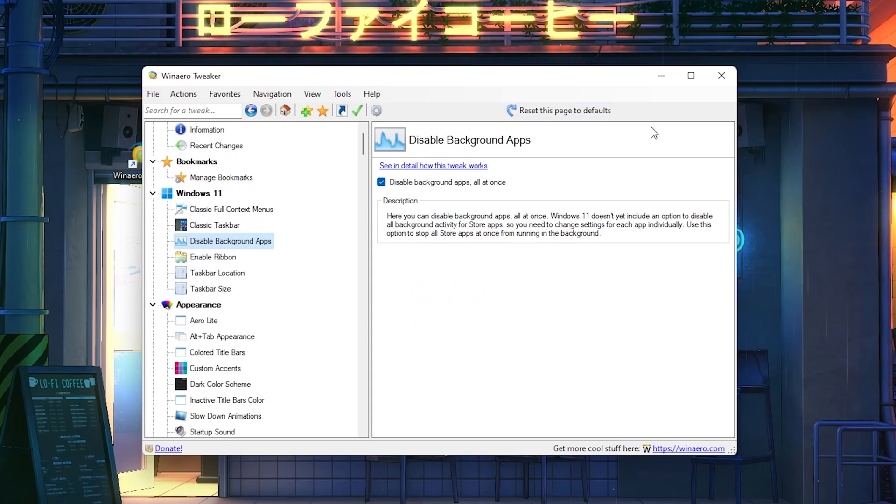
{"action": "left_click", "coordinate": [381, 182]}
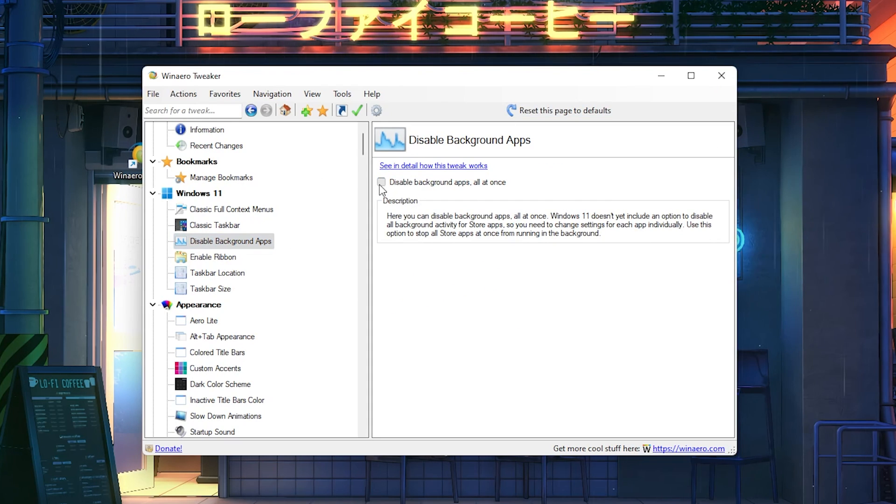
{"action": "left_click", "coordinate": [380, 182]}
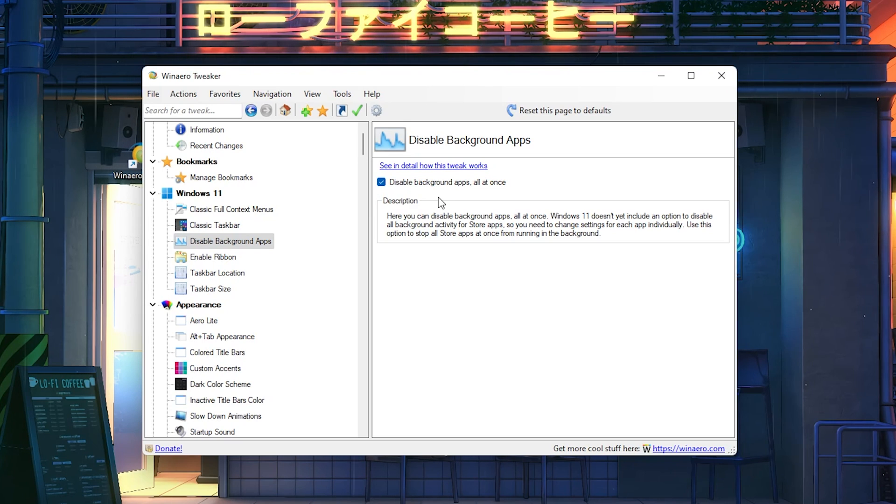
{"action": "scroll", "scroll_direction": "down", "scroll_amount": 3}
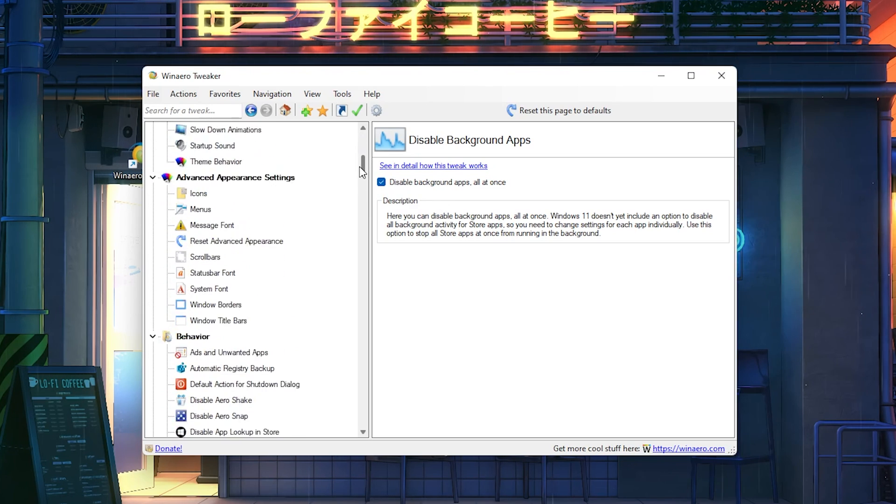
{"action": "scroll", "scroll_direction": "down", "scroll_amount": 3}
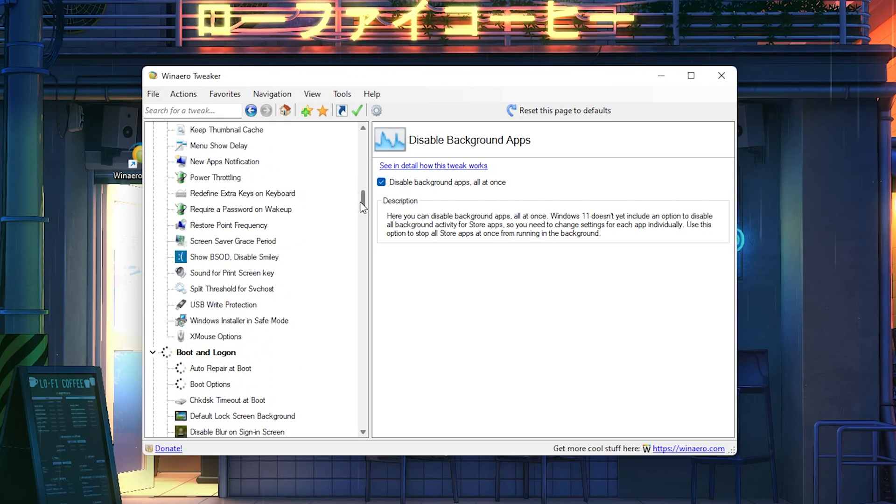
{"action": "scroll", "scroll_direction": "down", "scroll_amount": 3}
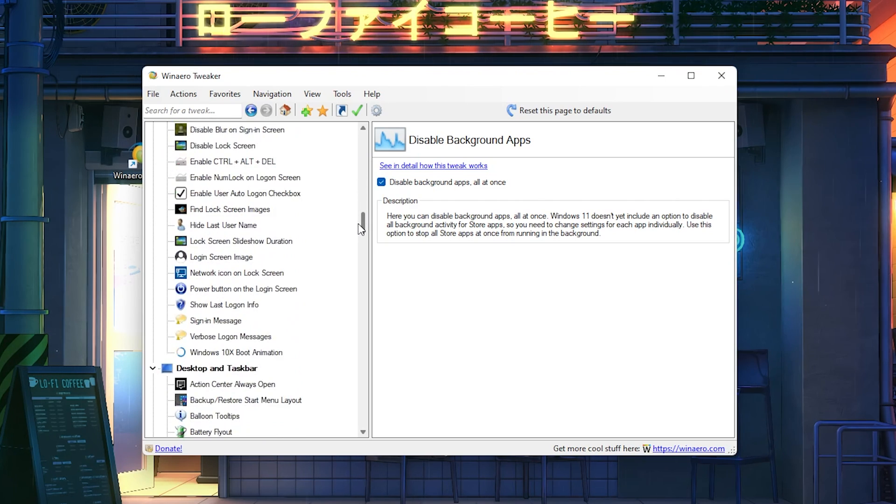
{"action": "scroll", "scroll_direction": "down", "scroll_amount": 3}
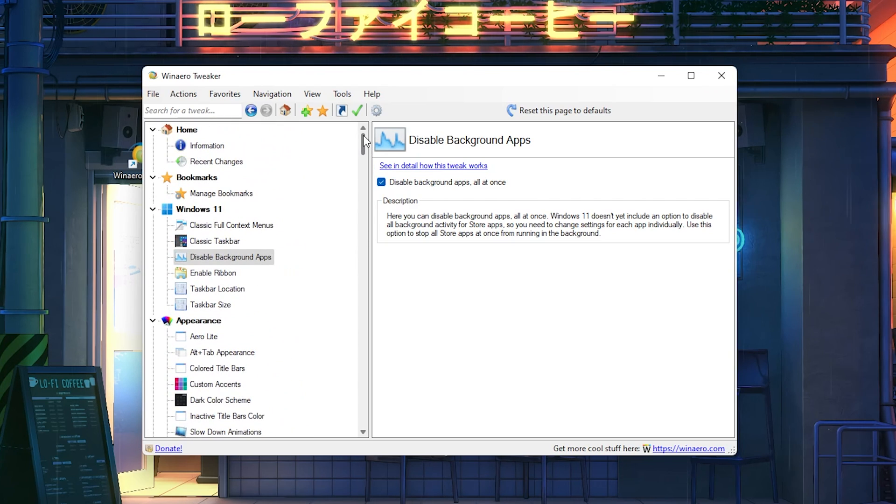
{"action": "mouse_move", "coordinate": [256, 215]}
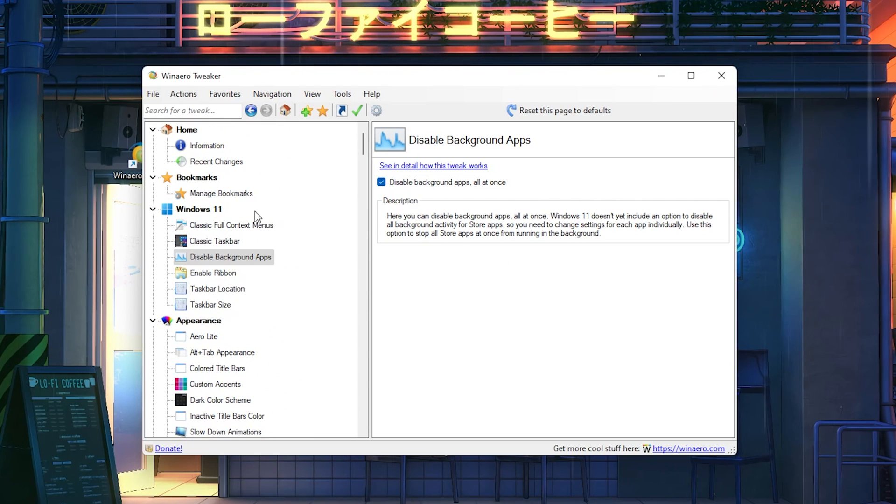
Find the Disable Cortana tweak via search and turn Disable Cortana on.
{"action": "left_click", "coordinate": [192, 110]}
{"action": "type", "text": "windows ap"}
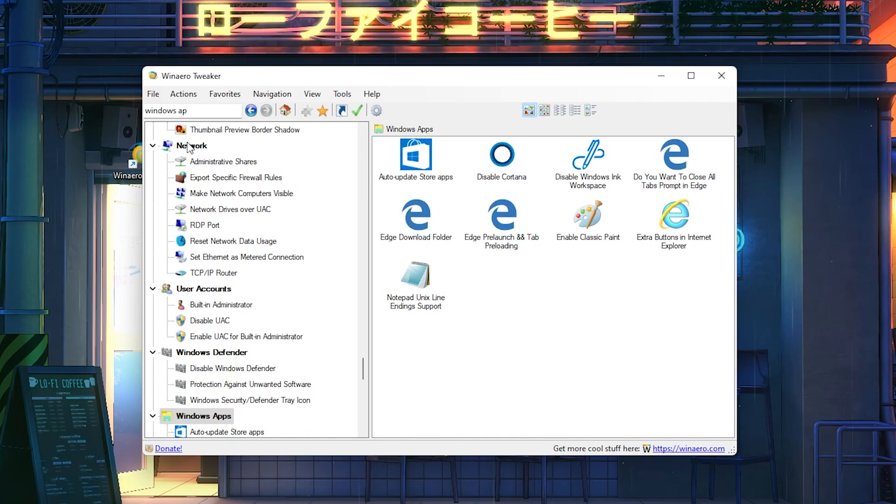
{"action": "scroll", "scroll_direction": "down", "scroll_amount": 3}
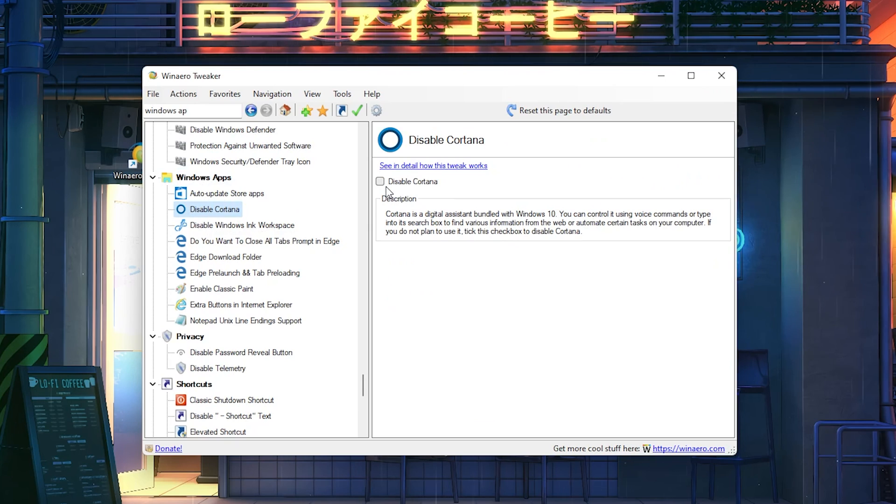
{"action": "mouse_move", "coordinate": [441, 258]}
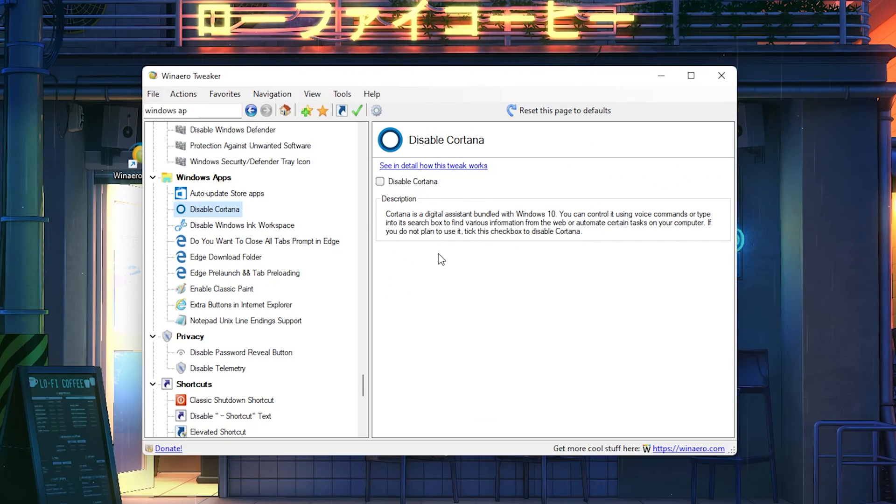
{"action": "mouse_move", "coordinate": [446, 273]}
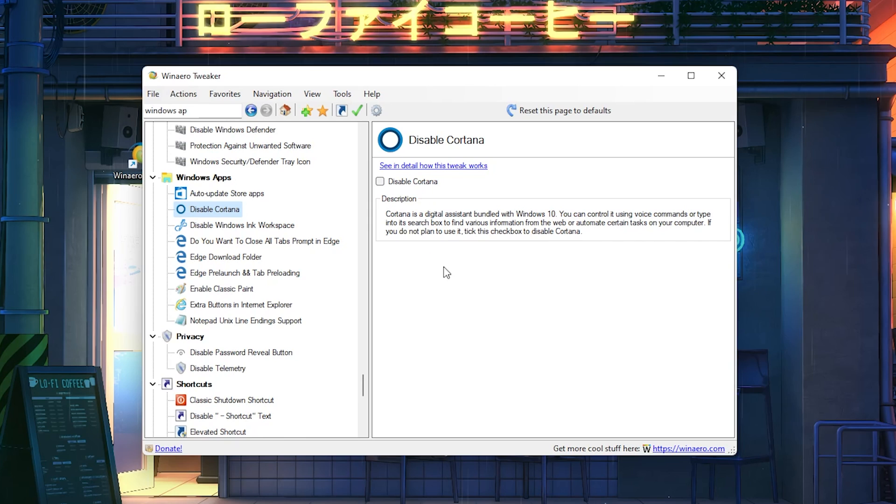
{"action": "mouse_move", "coordinate": [439, 267]}
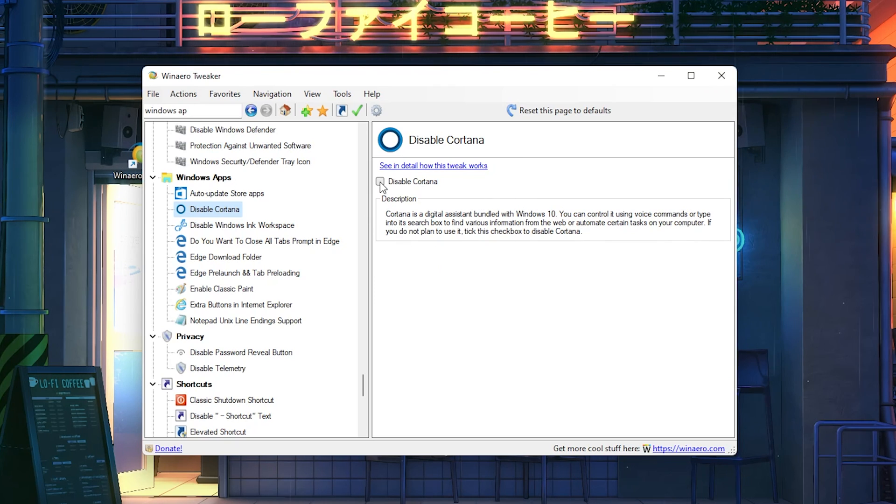
{"action": "left_click", "coordinate": [380, 181]}
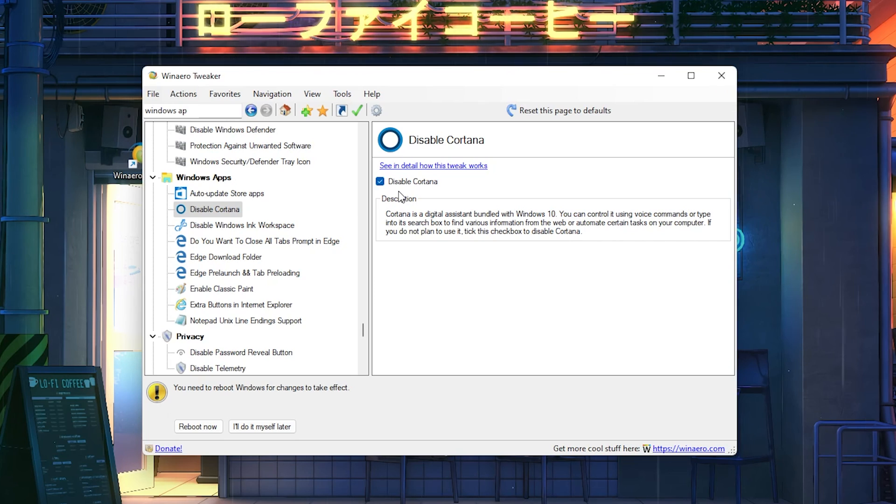
{"action": "mouse_move", "coordinate": [431, 203]}
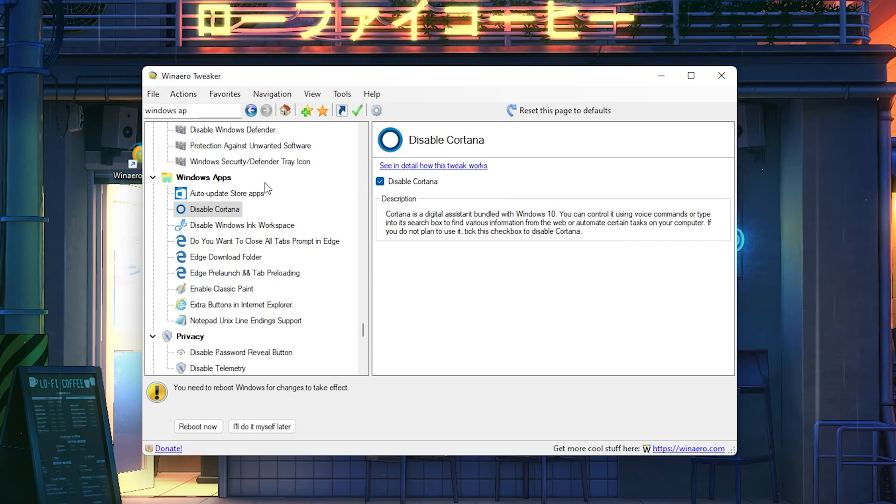
Enable 'Disable auto-update of Store apps' under Auto-update Store apps.
{"action": "left_click", "coordinate": [227, 193]}
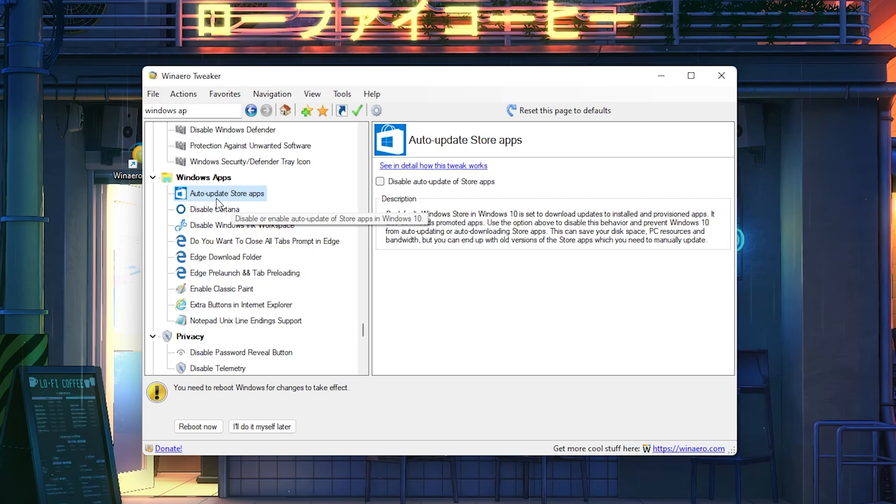
{"action": "mouse_move", "coordinate": [403, 192]}
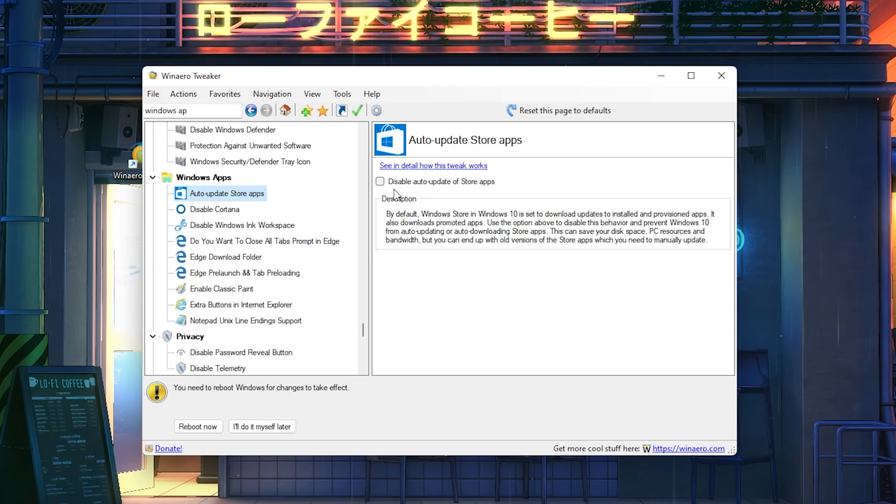
{"action": "left_click", "coordinate": [379, 181]}
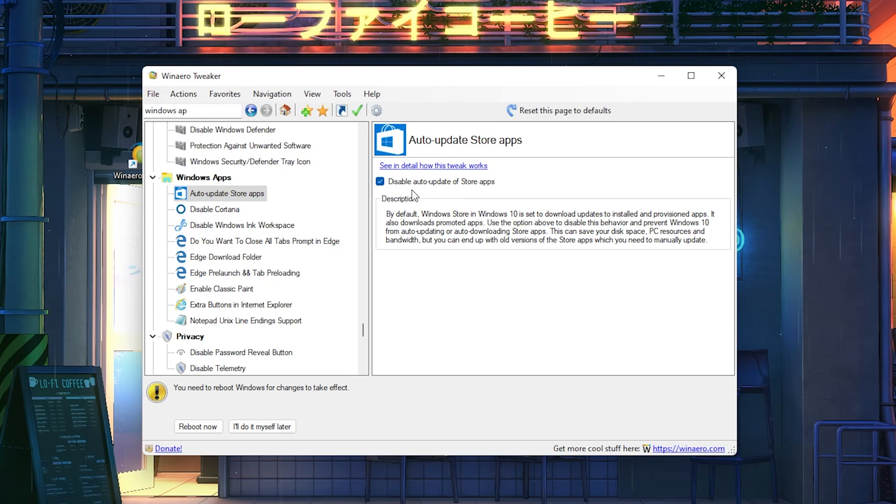
{"action": "mouse_move", "coordinate": [450, 154]}
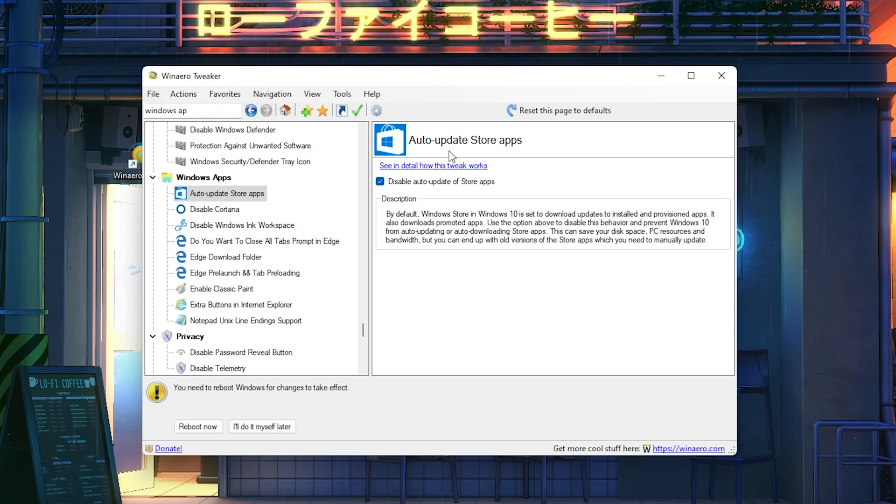
{"action": "mouse_move", "coordinate": [407, 192]}
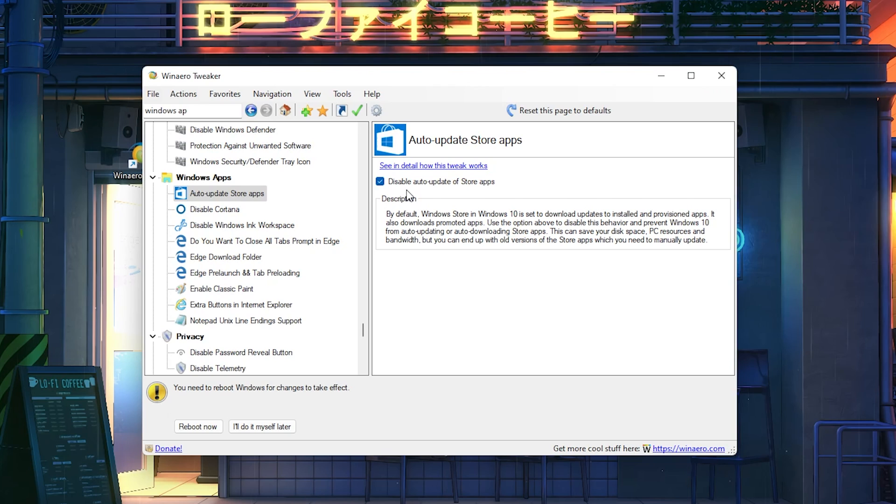
{"action": "mouse_move", "coordinate": [153, 203]}
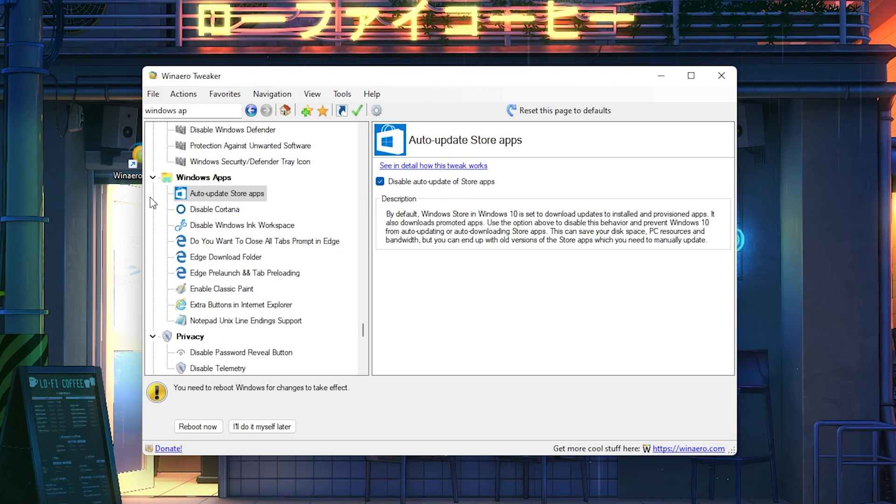
{"action": "mouse_move", "coordinate": [192, 282]}
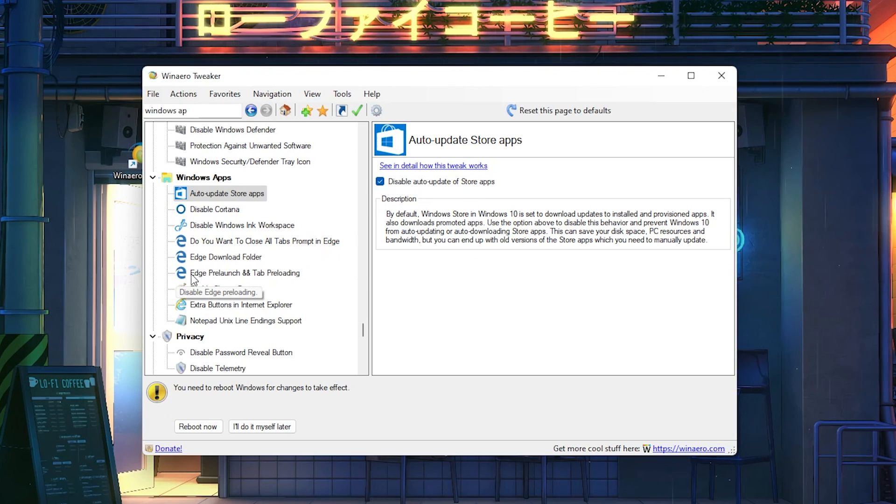
Turn on both Disable Edge Prelaunching and Disable Edge Tab Preloading.
{"action": "left_click", "coordinate": [245, 273]}
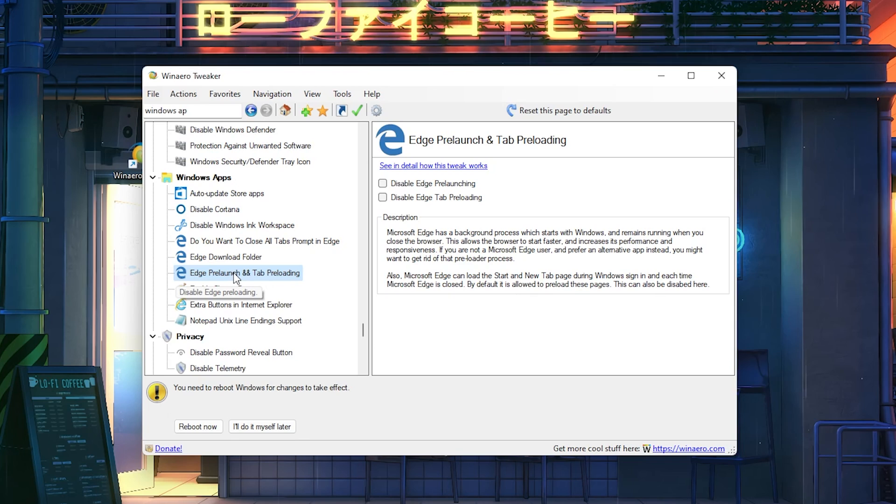
{"action": "mouse_move", "coordinate": [415, 212]}
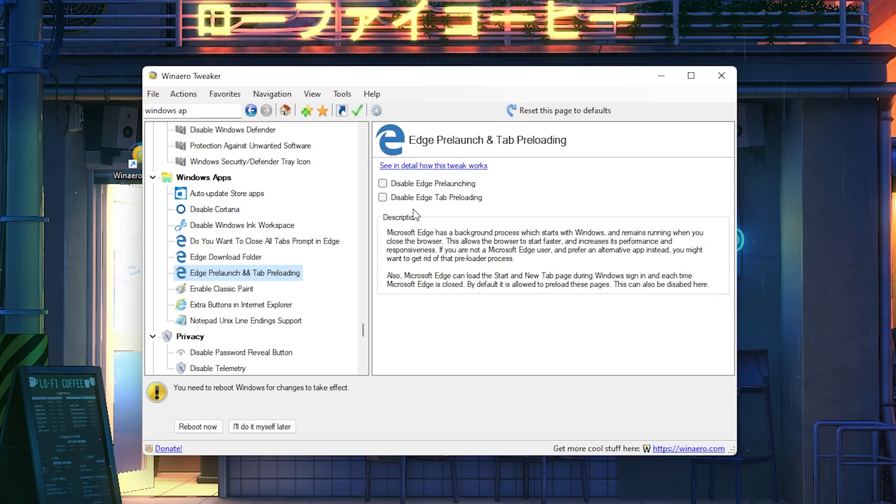
{"action": "mouse_move", "coordinate": [196, 280]}
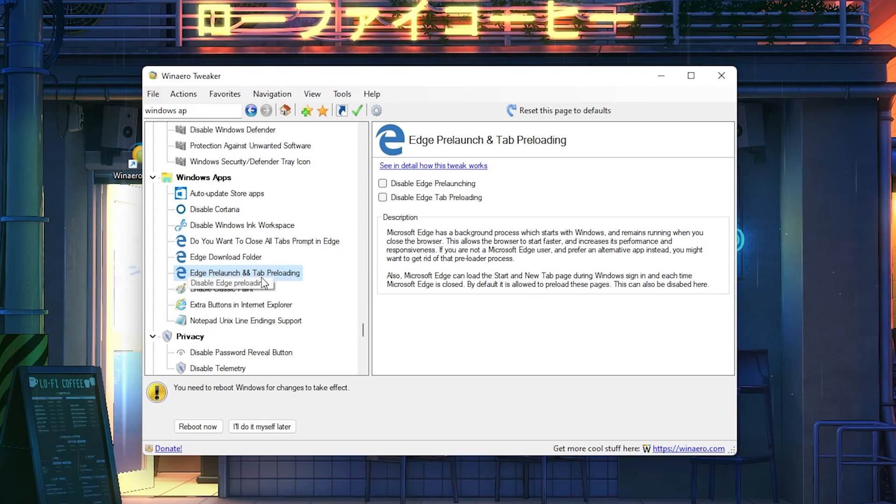
{"action": "mouse_move", "coordinate": [360, 137]}
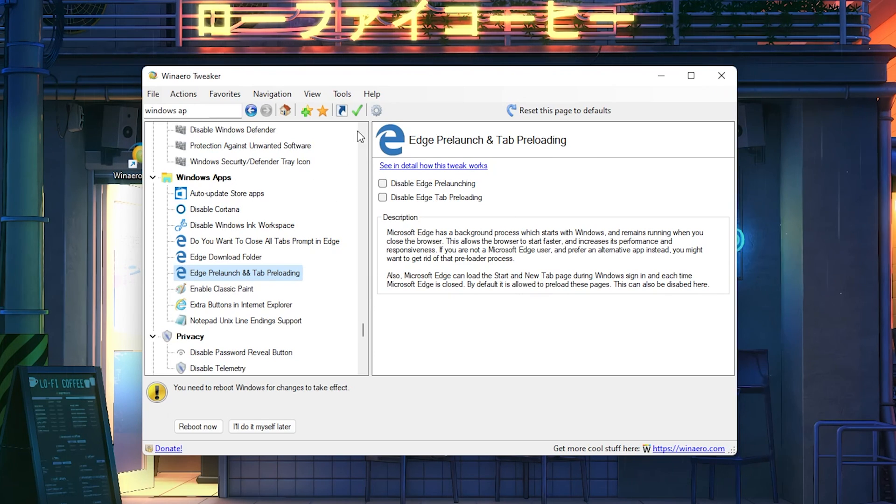
{"action": "left_click", "coordinate": [382, 183]}
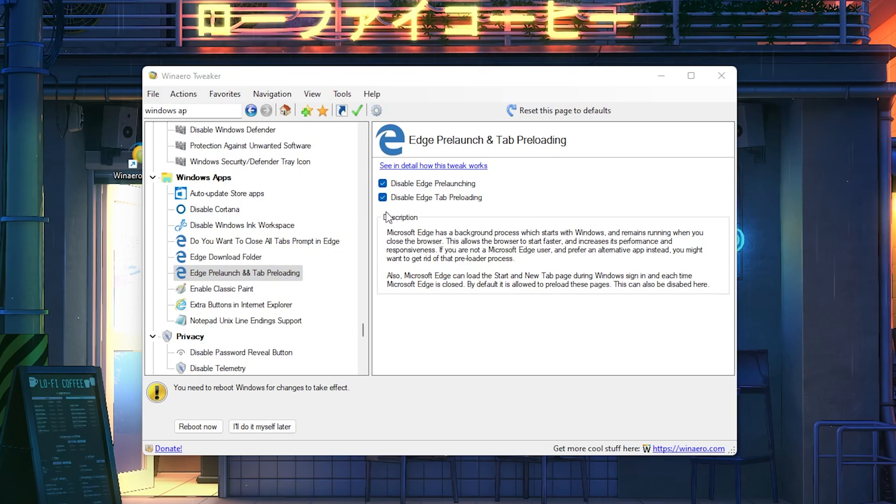
{"action": "mouse_move", "coordinate": [401, 213]}
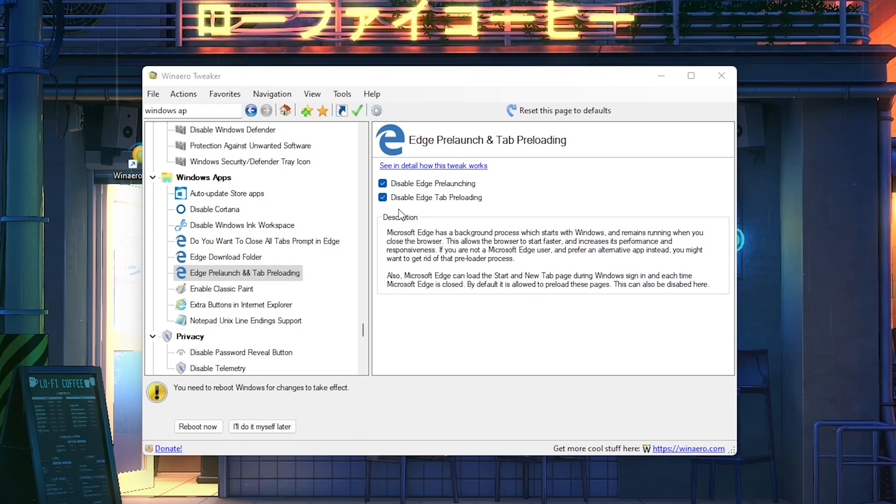
{"action": "mouse_move", "coordinate": [497, 245]}
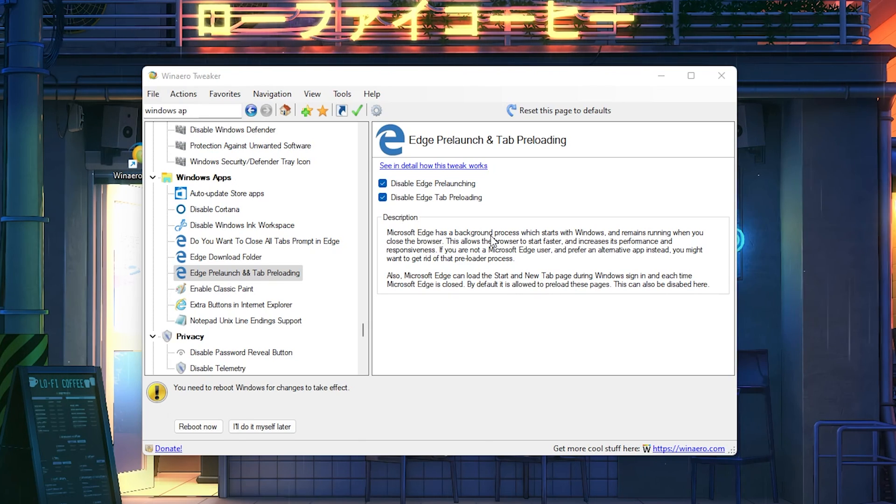
{"action": "mouse_move", "coordinate": [463, 216]}
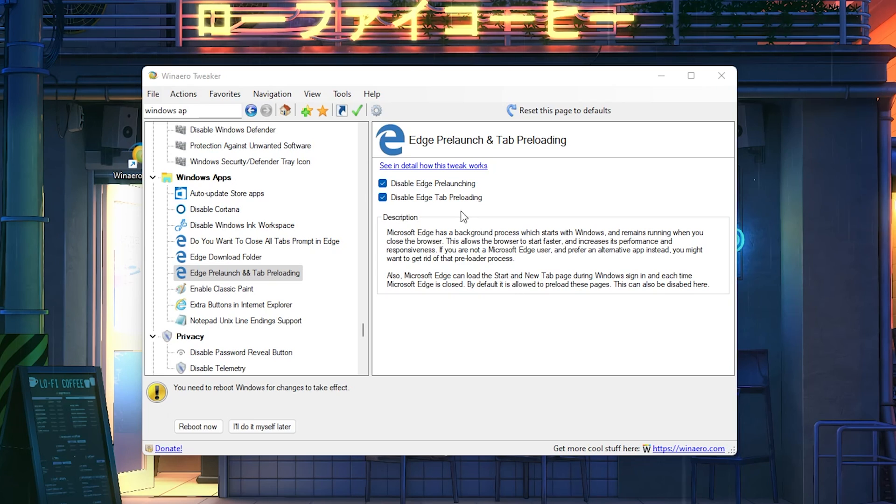
{"action": "mouse_move", "coordinate": [437, 217]}
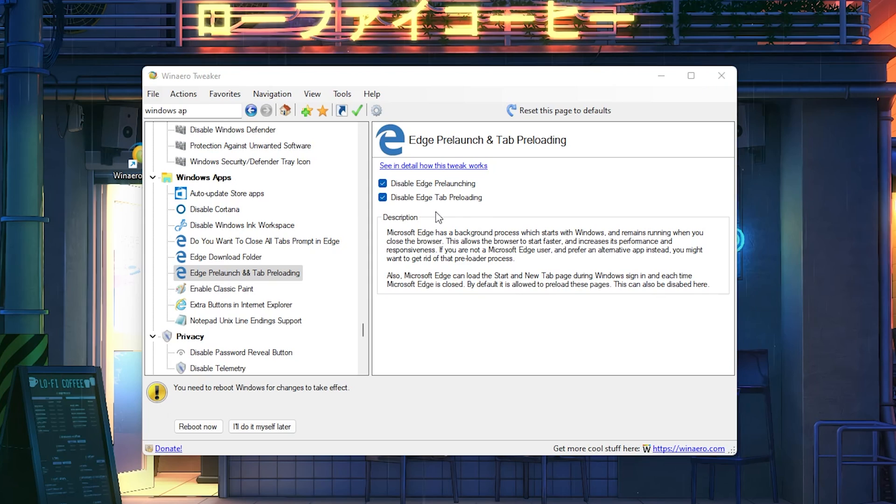
{"action": "left_click", "coordinate": [382, 198]}
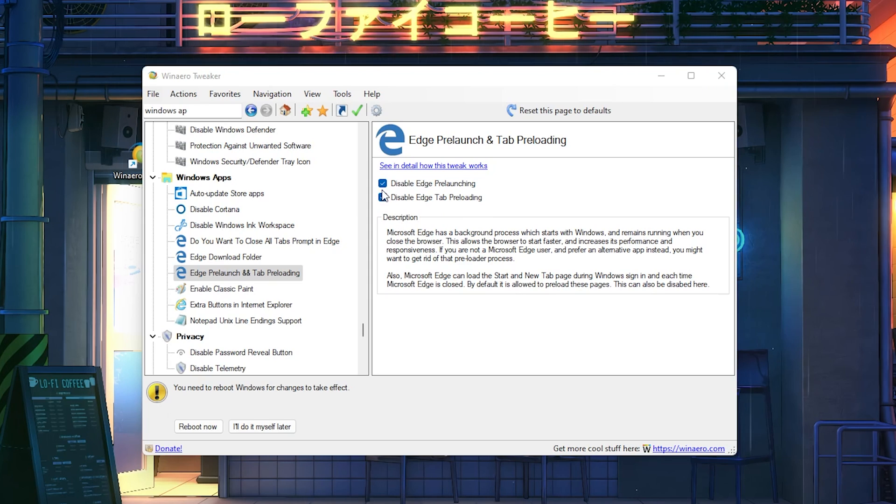
{"action": "left_click", "coordinate": [383, 197]}
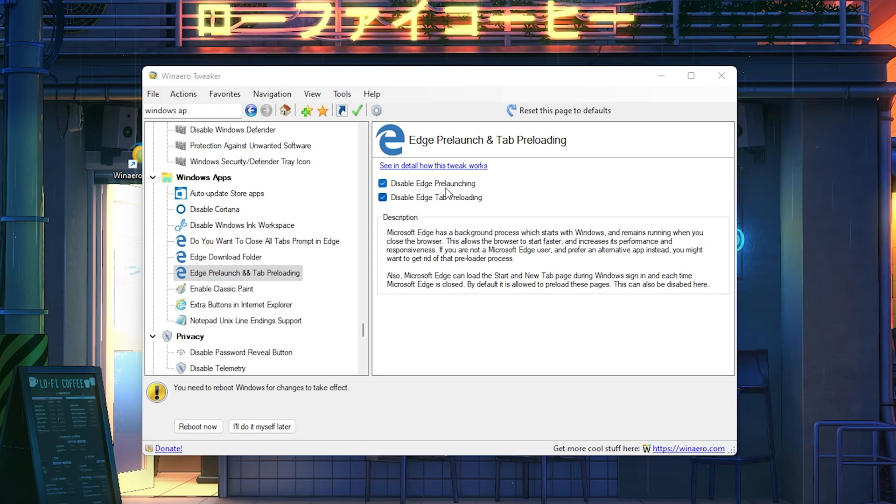
{"action": "left_click", "coordinate": [250, 240]}
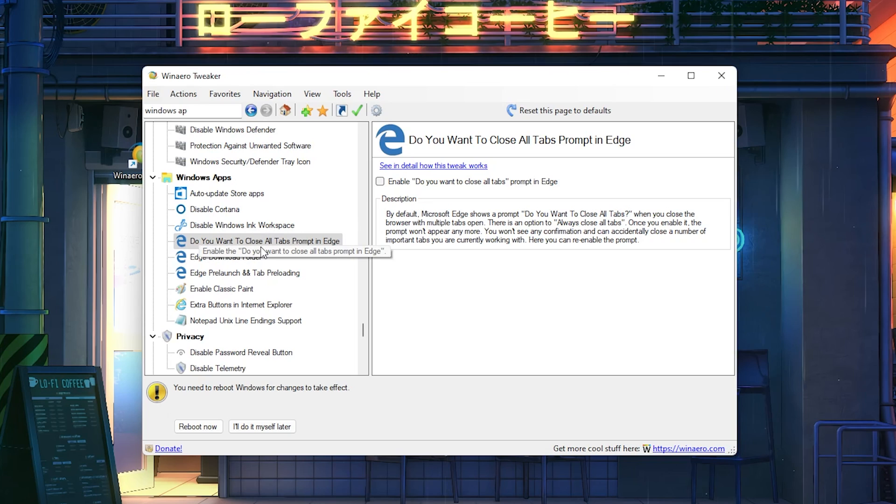
Enable Edge's close-all-tabs prompt, choose 'I'll do it myself later' for the reboot, and close the tweaker.
{"action": "left_click", "coordinate": [379, 181]}
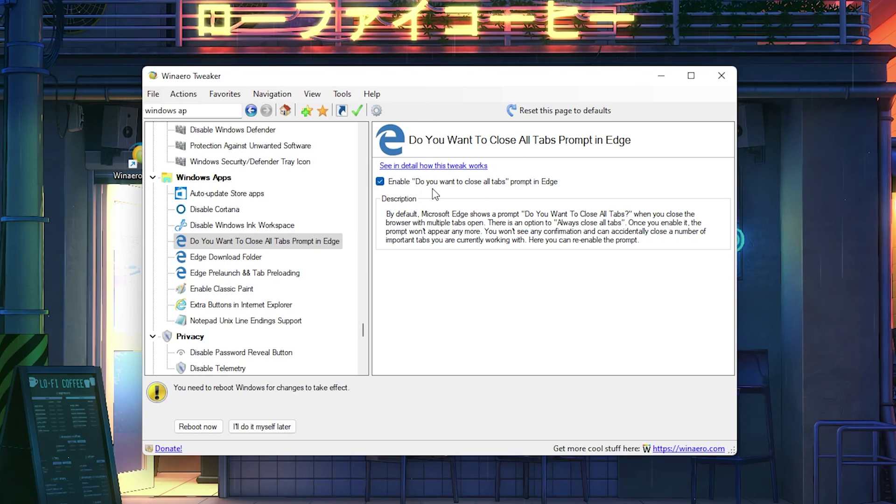
{"action": "mouse_move", "coordinate": [444, 194]}
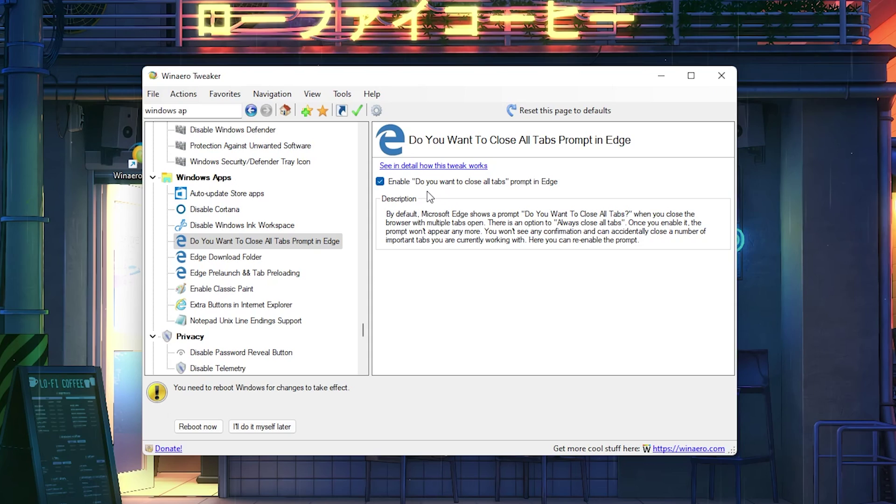
{"action": "mouse_move", "coordinate": [359, 362]}
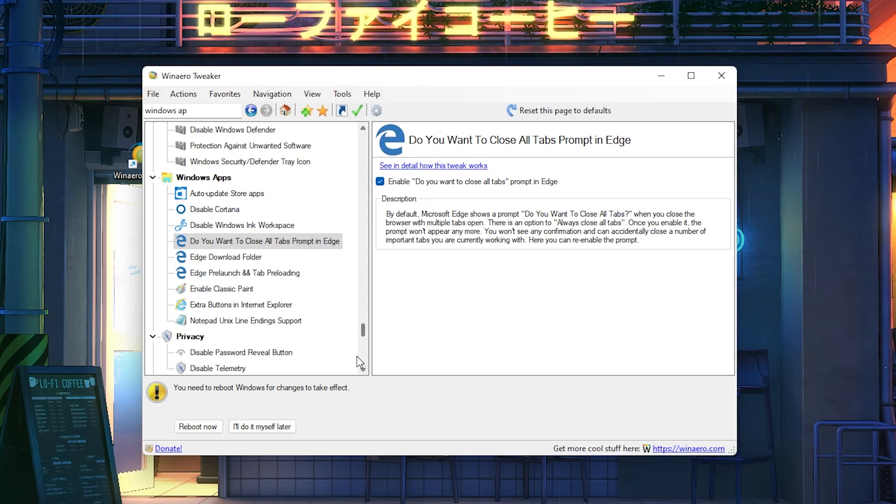
{"action": "mouse_move", "coordinate": [269, 399]}
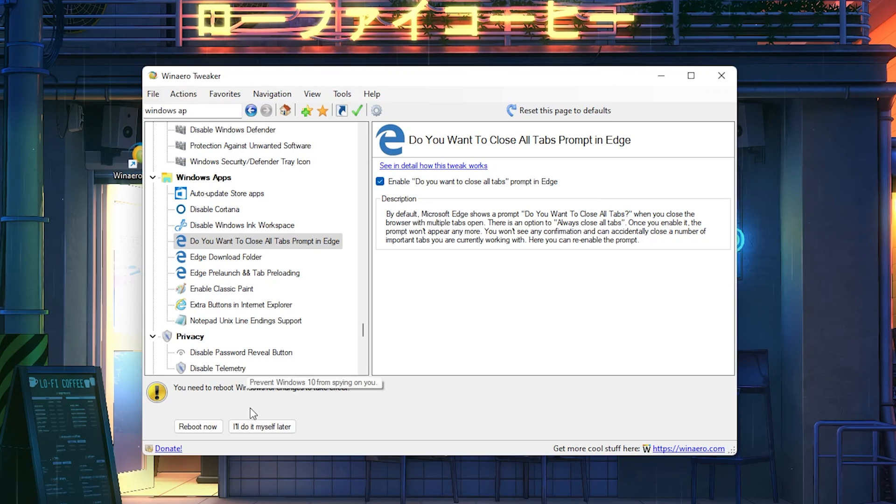
{"action": "mouse_move", "coordinate": [198, 433]}
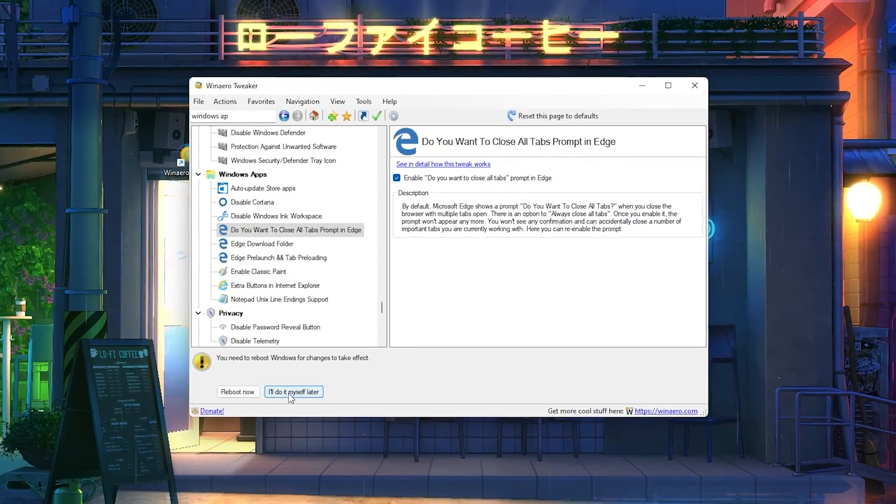
{"action": "left_click", "coordinate": [293, 391]}
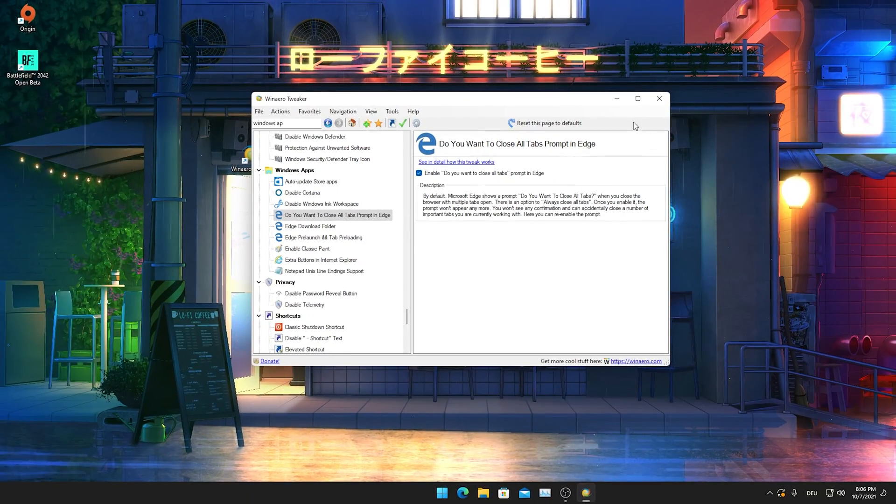
{"action": "left_click", "coordinate": [659, 99]}
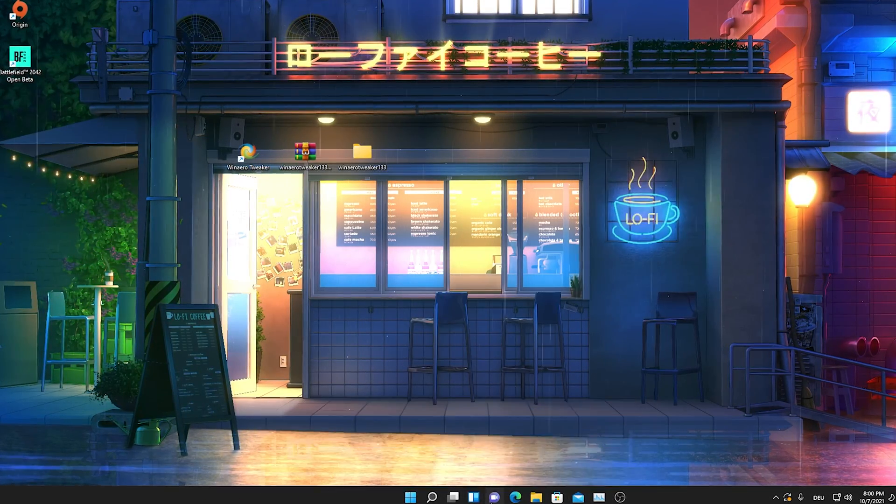
Open Windows Settings from Start and go to the Personalization page.
{"action": "left_click", "coordinate": [451, 497]}
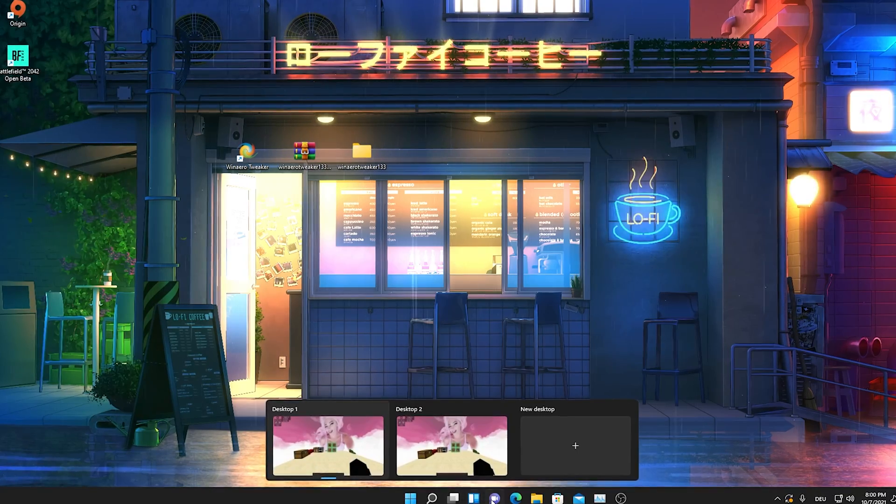
{"action": "left_click", "coordinate": [494, 499]}
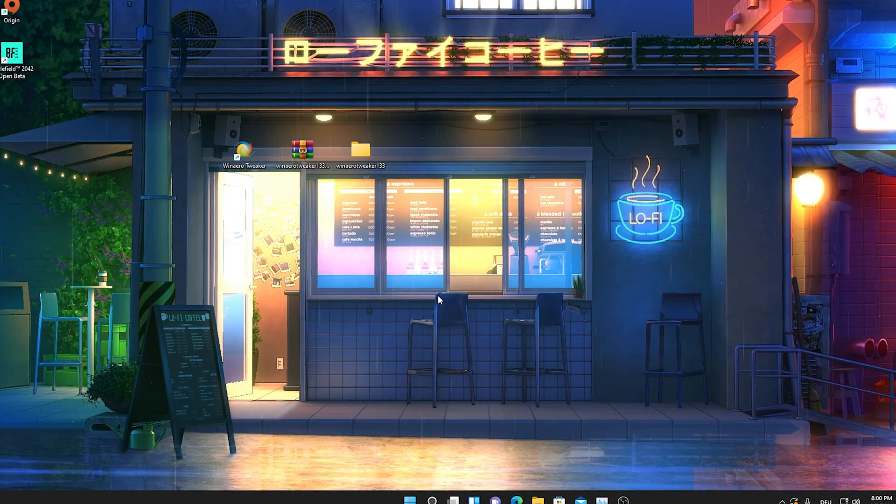
{"action": "left_click", "coordinate": [412, 502]}
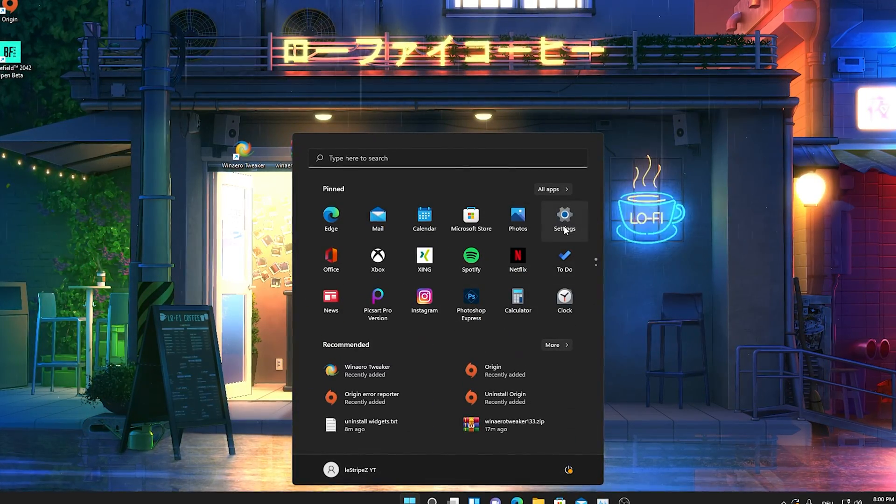
{"action": "left_click", "coordinate": [564, 220]}
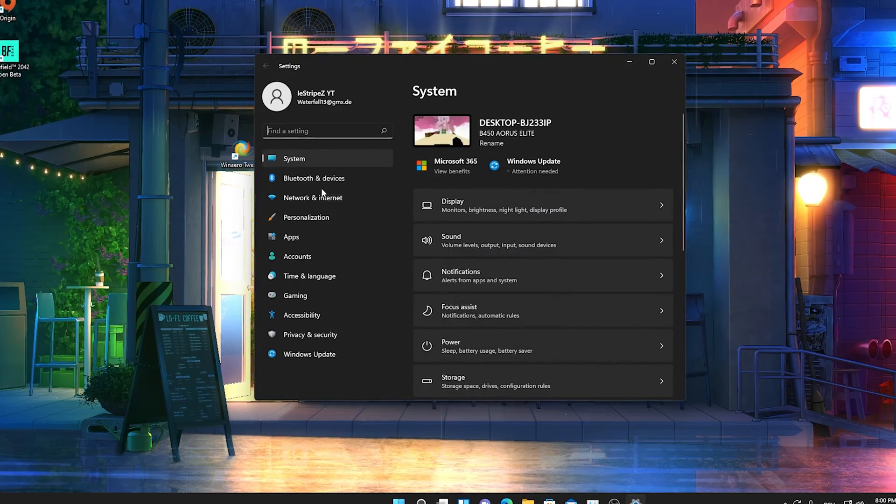
{"action": "left_click", "coordinate": [306, 216]}
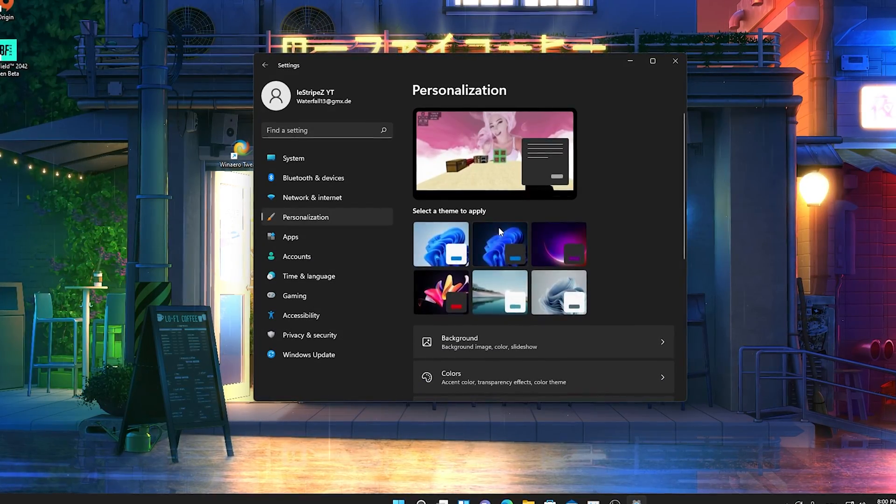
{"action": "scroll", "scroll_direction": "down", "scroll_amount": 3}
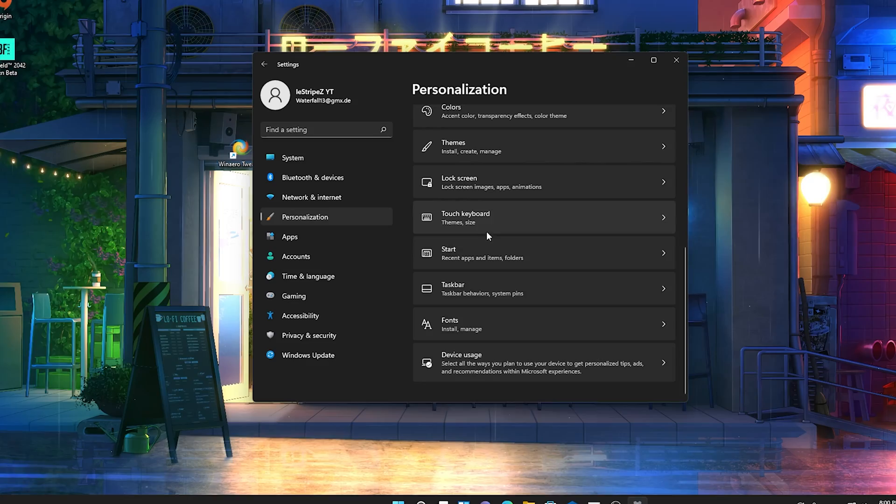
Switch the Search, Task view, Widgets and Chat taskbar items off and close Settings.
{"action": "left_click", "coordinate": [453, 288]}
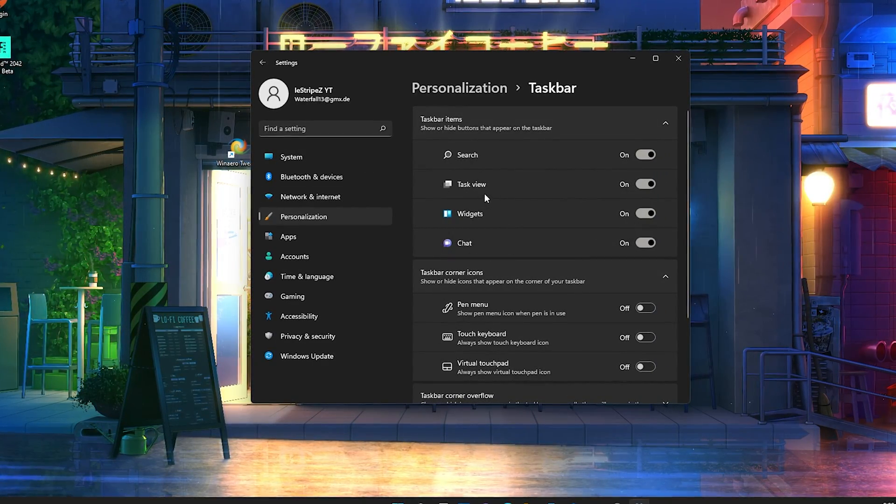
{"action": "mouse_move", "coordinate": [663, 145]}
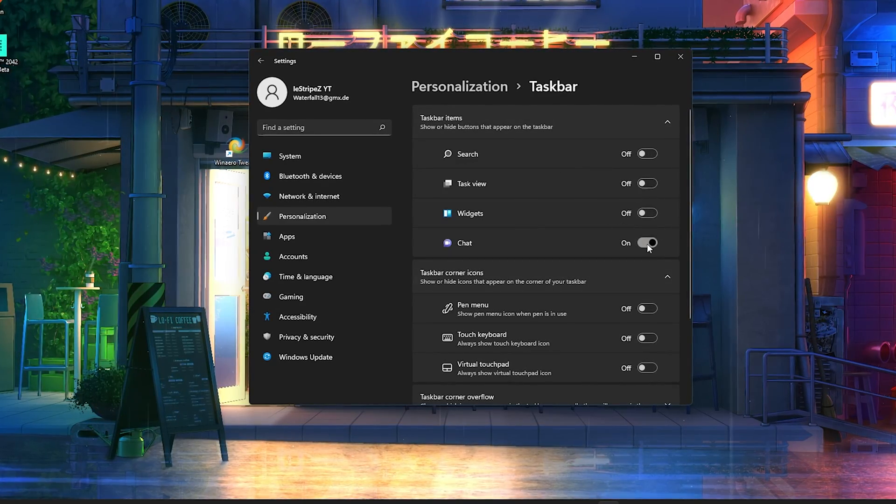
{"action": "left_click", "coordinate": [647, 243]}
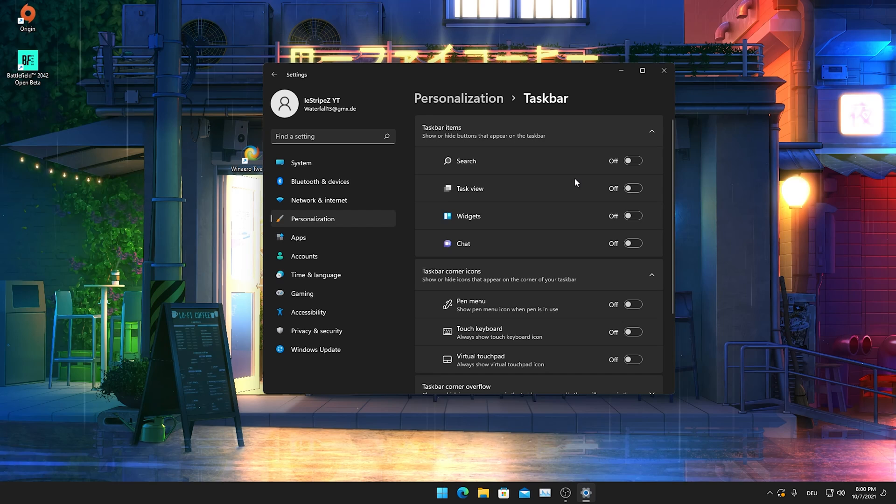
{"action": "mouse_move", "coordinate": [588, 205]}
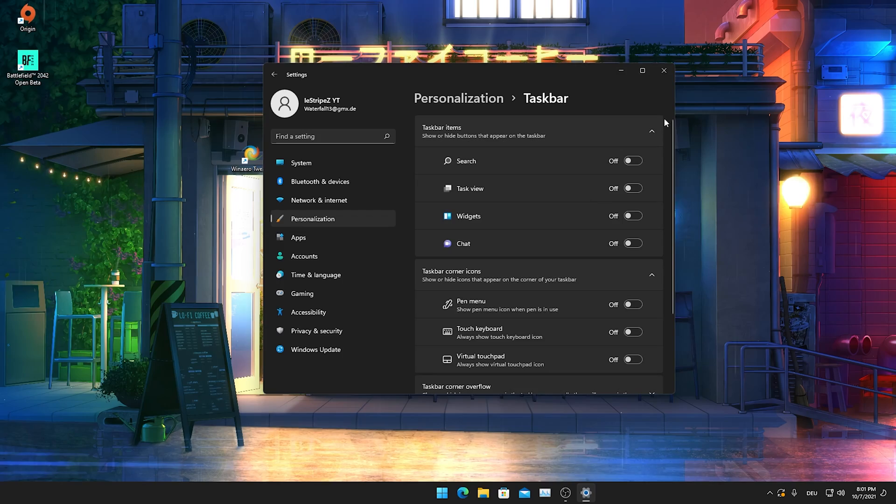
{"action": "left_click", "coordinate": [663, 71]}
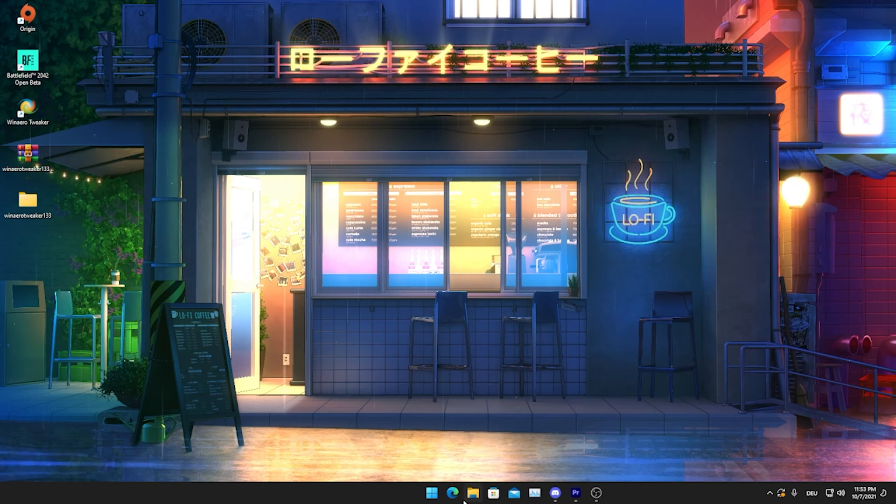
{"action": "mouse_move", "coordinate": [473, 503]}
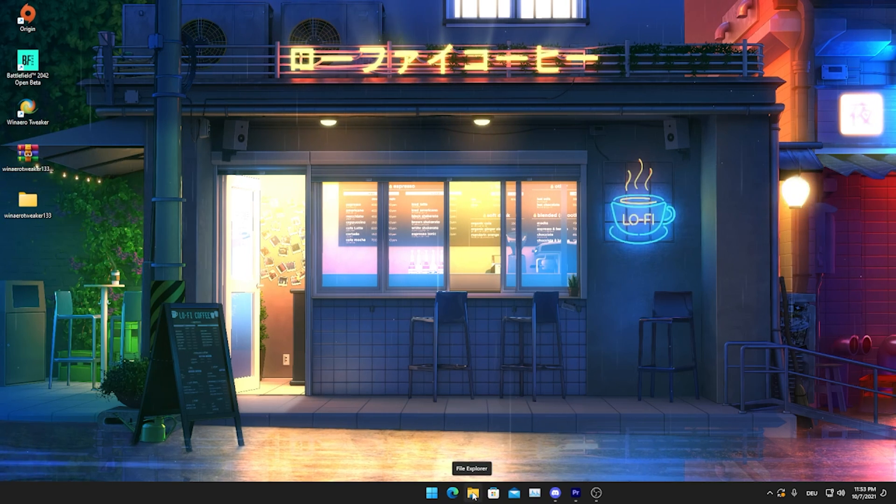
Show This PC's drives in File Explorer and open Properties for Local Disk (C:).
{"action": "left_click", "coordinate": [473, 493]}
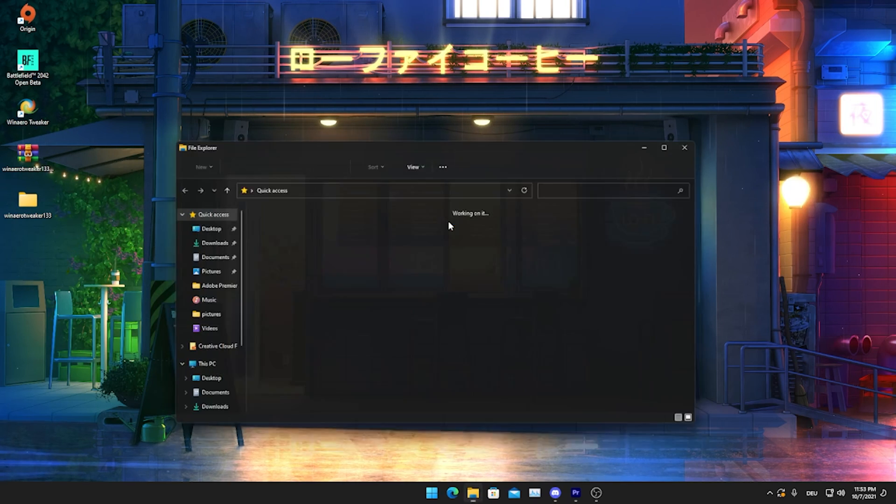
{"action": "left_click", "coordinate": [206, 363]}
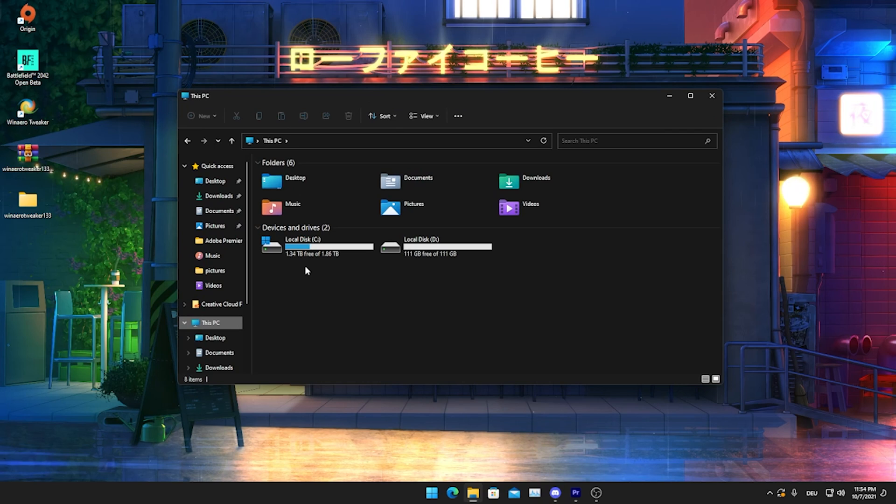
{"action": "mouse_move", "coordinate": [258, 242]}
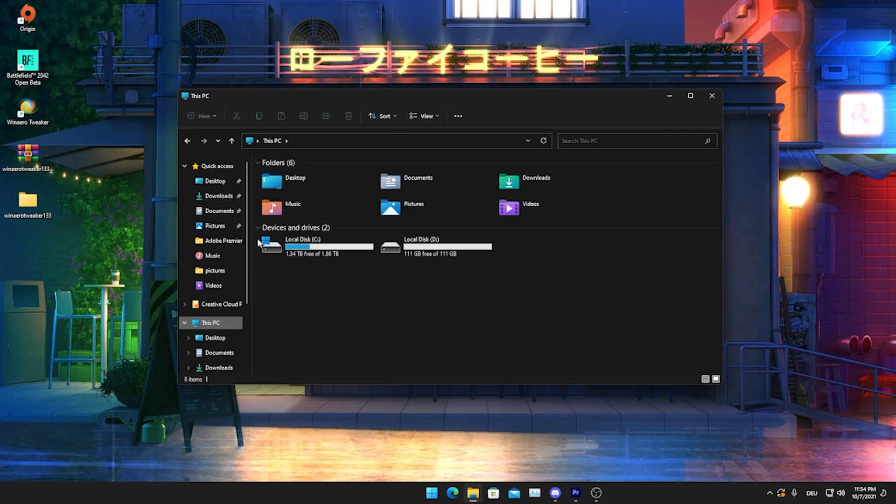
{"action": "mouse_move", "coordinate": [316, 258]}
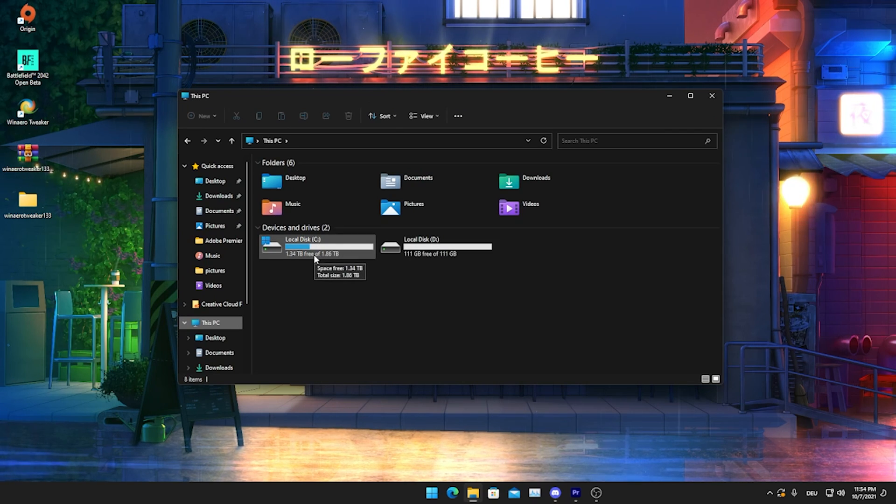
{"action": "right_click", "coordinate": [315, 248]}
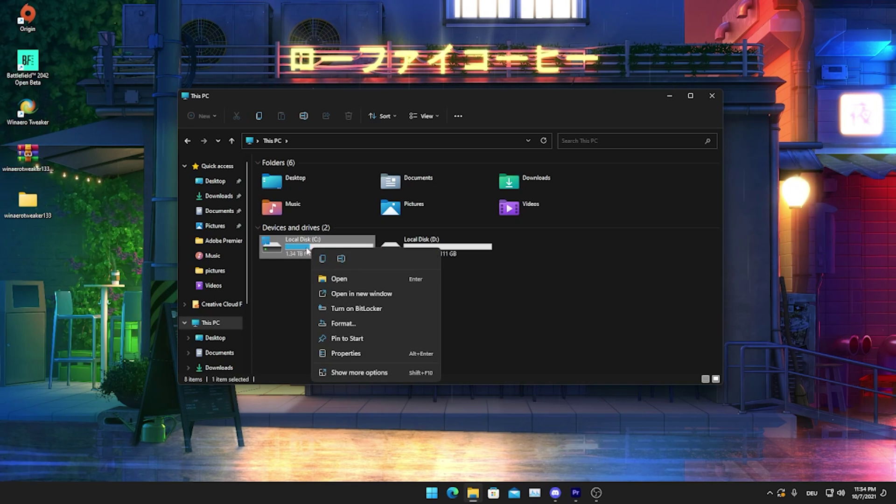
{"action": "mouse_move", "coordinate": [303, 246]}
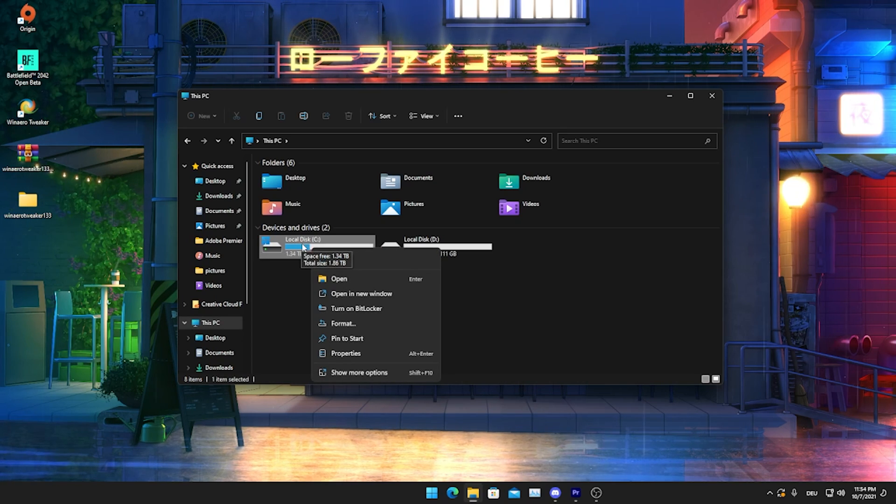
{"action": "left_click", "coordinate": [345, 353]}
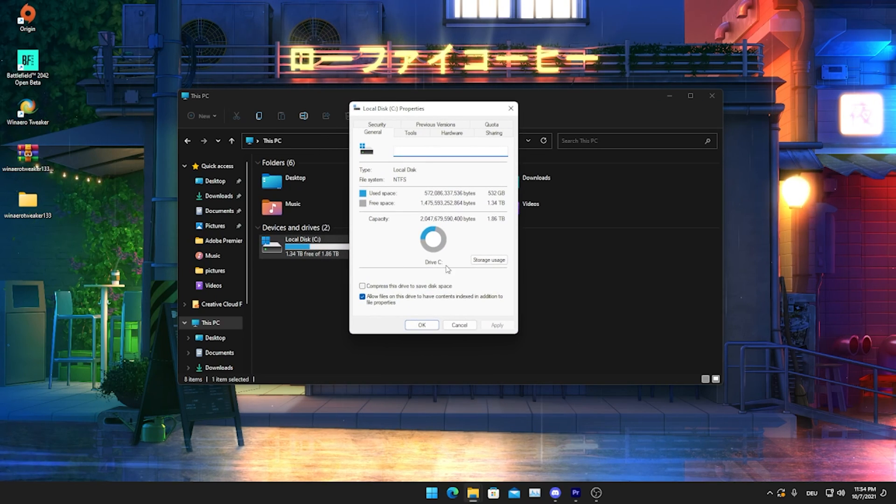
{"action": "mouse_move", "coordinate": [474, 258]}
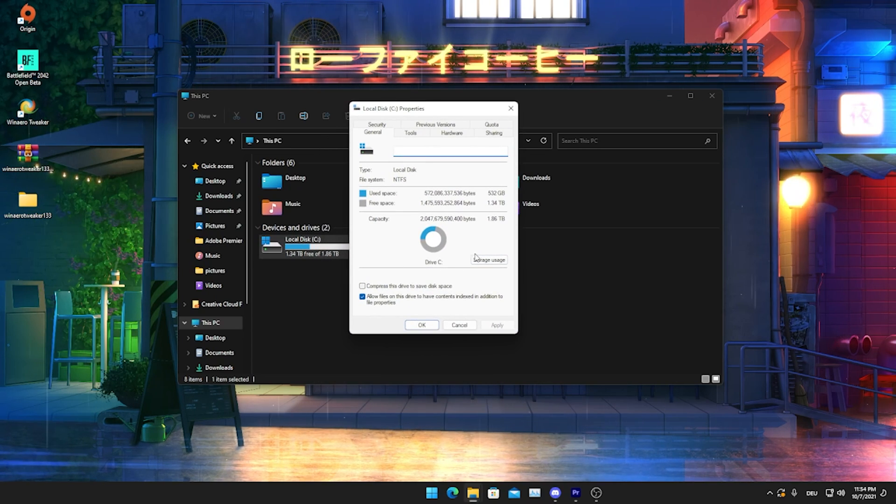
Run an error check of drive C: from the Tools tab and dismiss the no-errors result.
{"action": "left_click", "coordinate": [411, 132]}
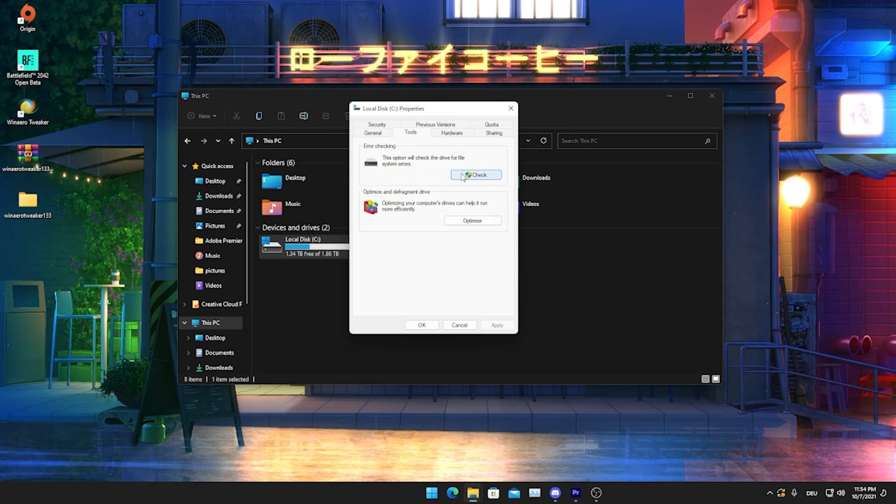
{"action": "left_click", "coordinate": [475, 175]}
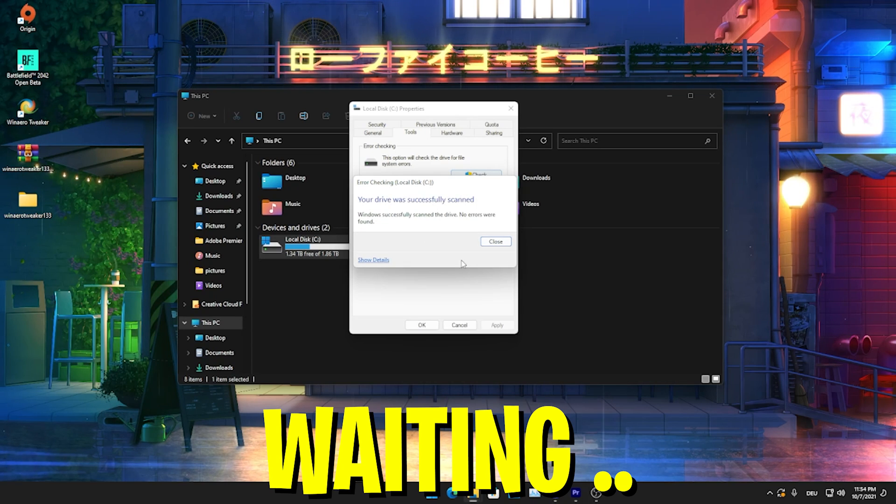
{"action": "mouse_move", "coordinate": [429, 220]}
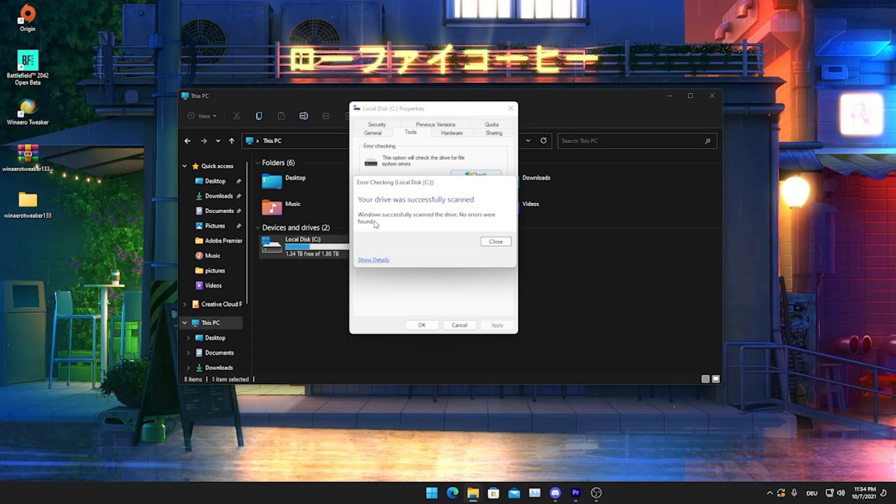
{"action": "left_click", "coordinate": [495, 240]}
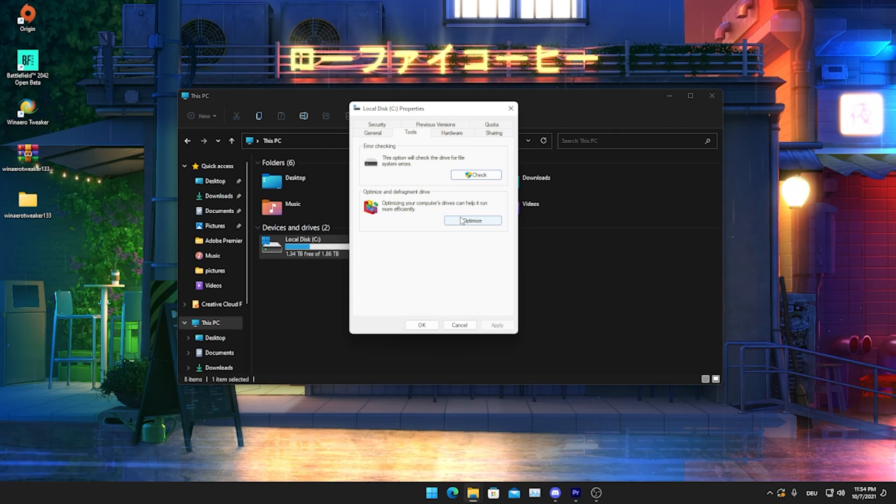
Optimize drives C: and D: in Optimize Drives, then close all windows back to the desktop.
{"action": "left_click", "coordinate": [473, 220]}
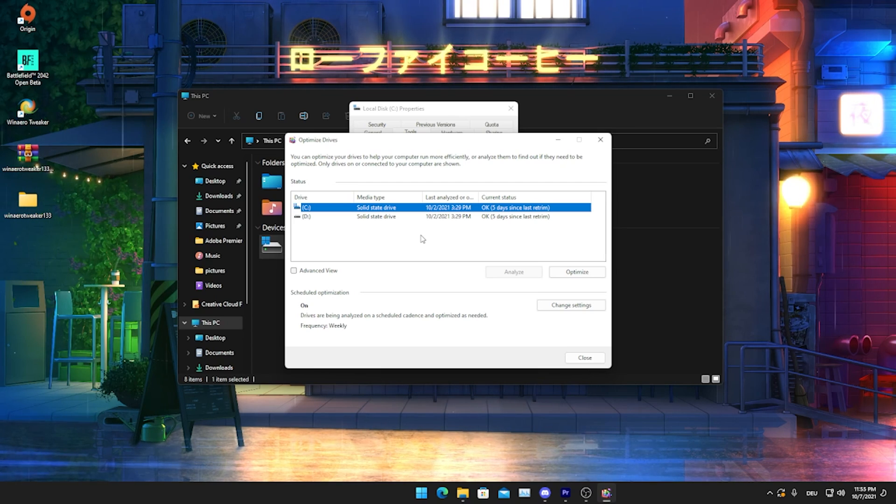
{"action": "mouse_move", "coordinate": [420, 237]}
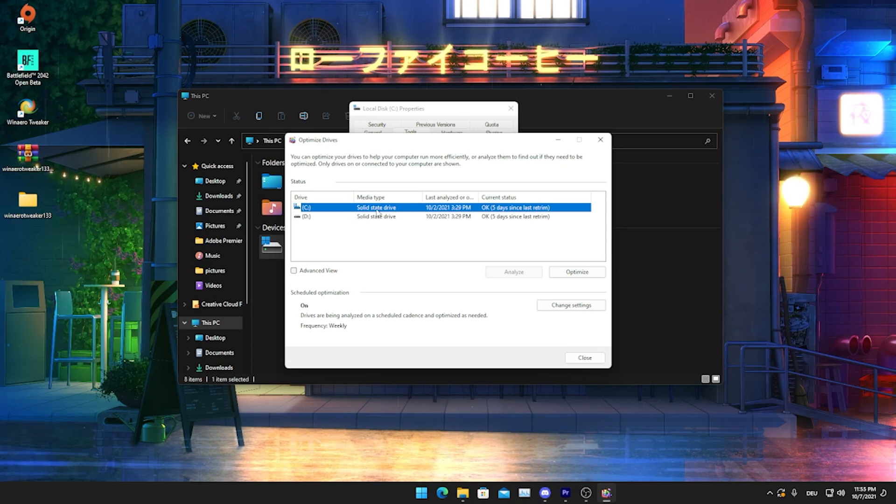
{"action": "left_click", "coordinate": [577, 271]}
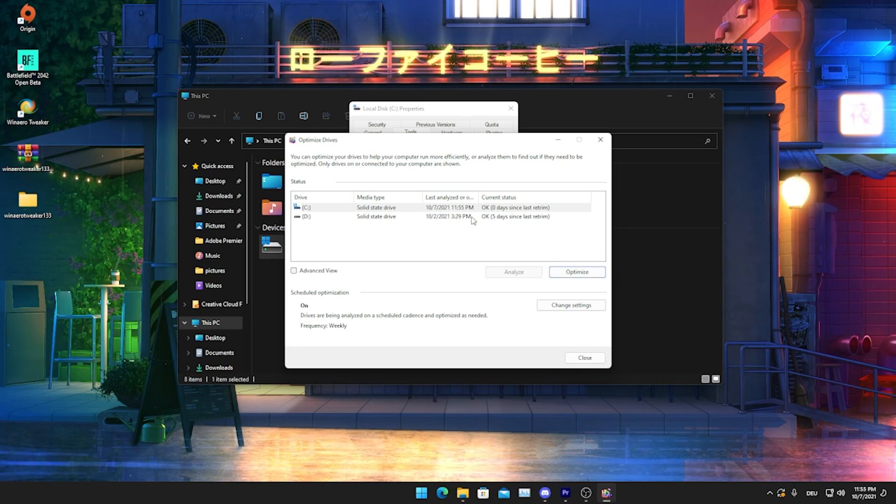
{"action": "left_click", "coordinate": [576, 272]}
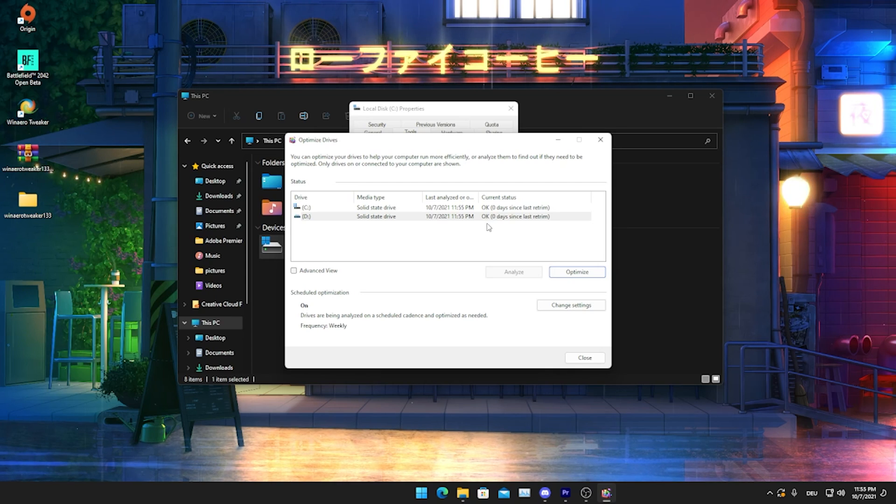
{"action": "left_click", "coordinate": [584, 358]}
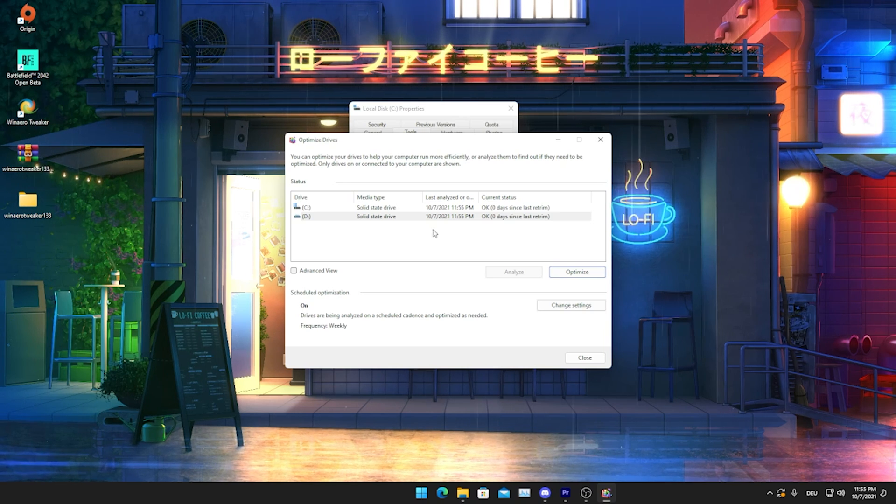
{"action": "mouse_move", "coordinate": [444, 230]}
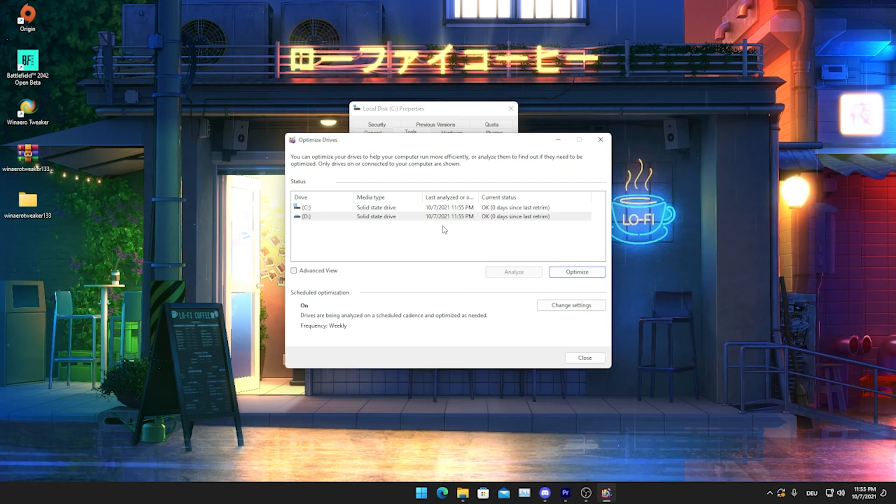
{"action": "mouse_move", "coordinate": [447, 239]}
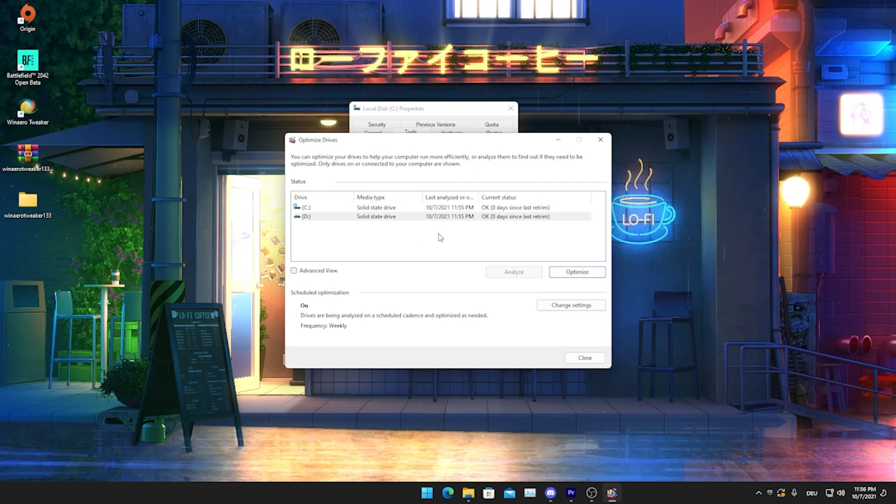
{"action": "mouse_move", "coordinate": [319, 222]}
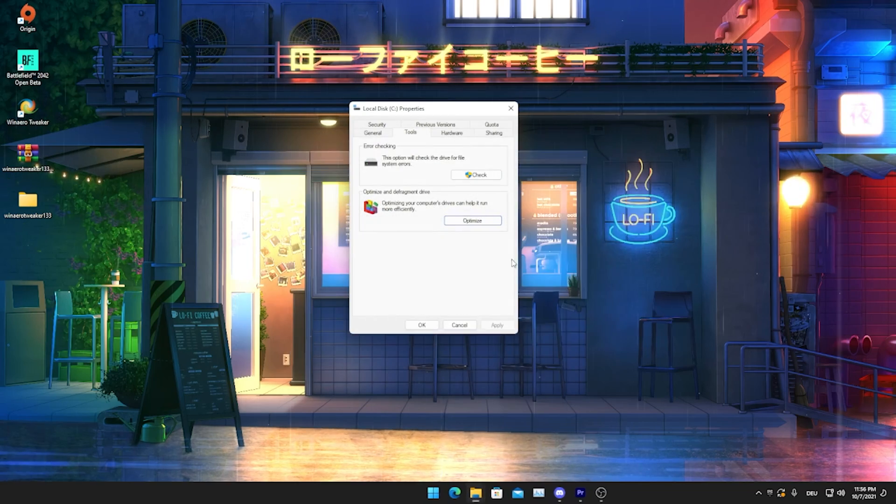
{"action": "left_click", "coordinate": [459, 325]}
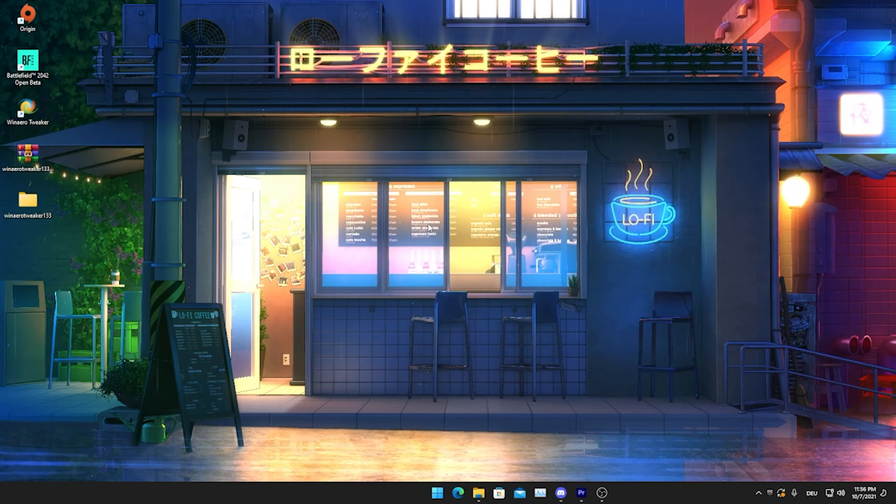